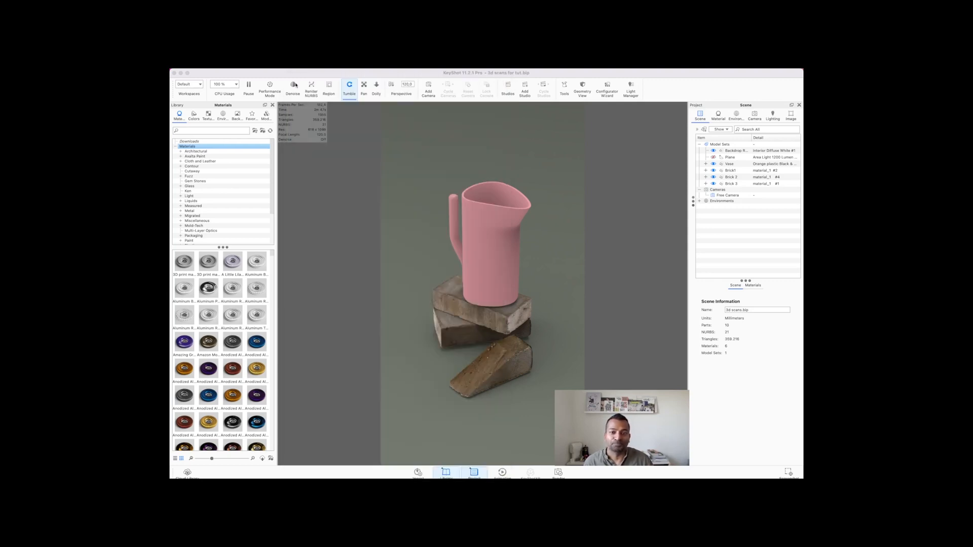
Select the backdrop and show the basic Geometry models in the library
{"action": "left_click", "coordinate": [736, 150]}
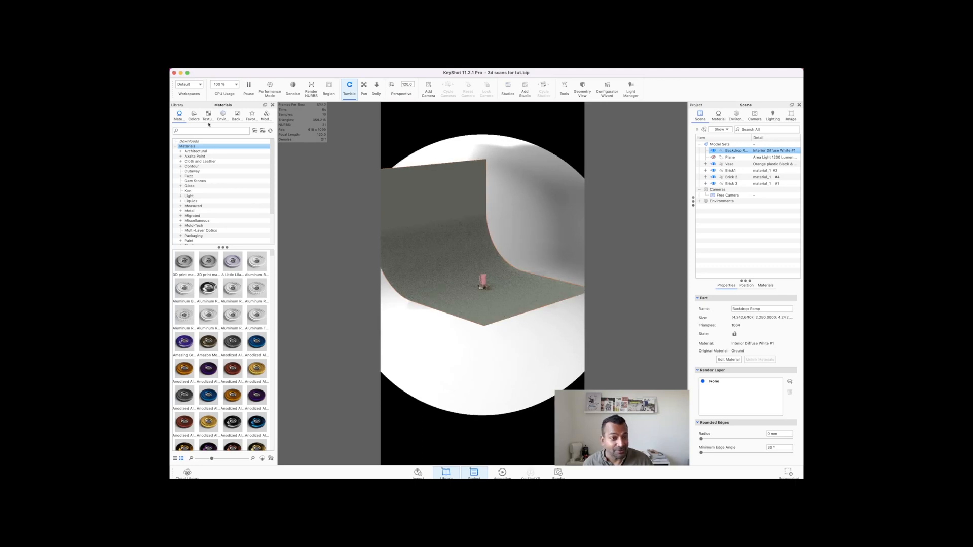
{"action": "left_click", "coordinate": [266, 115]}
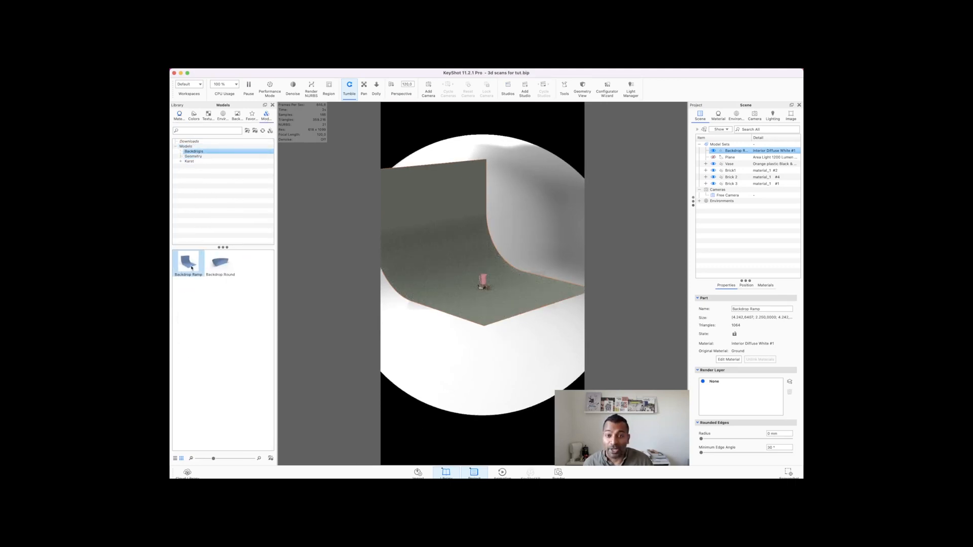
{"action": "left_click", "coordinate": [193, 156]}
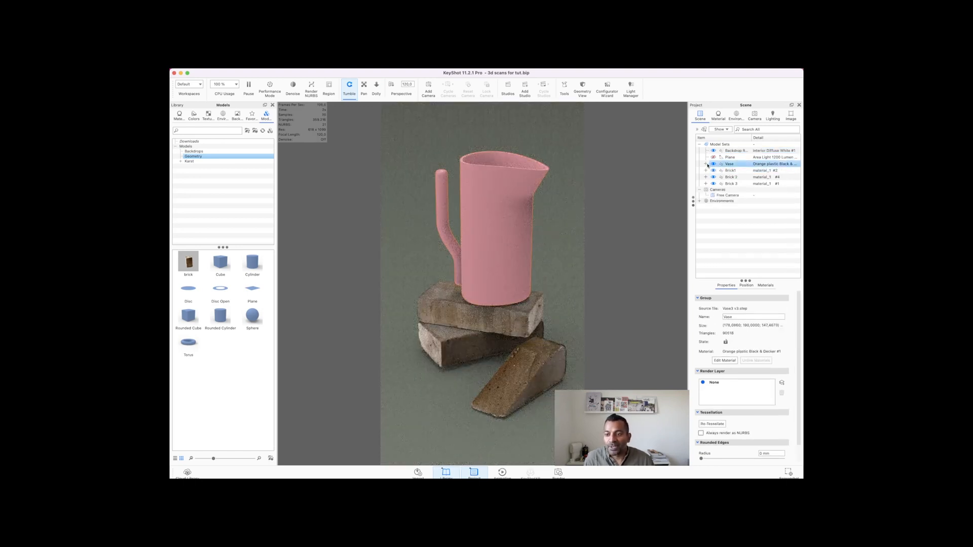
Select the backdrop and bricks, then expand the Vase group and select its mesh
{"action": "left_click", "coordinate": [731, 170]}
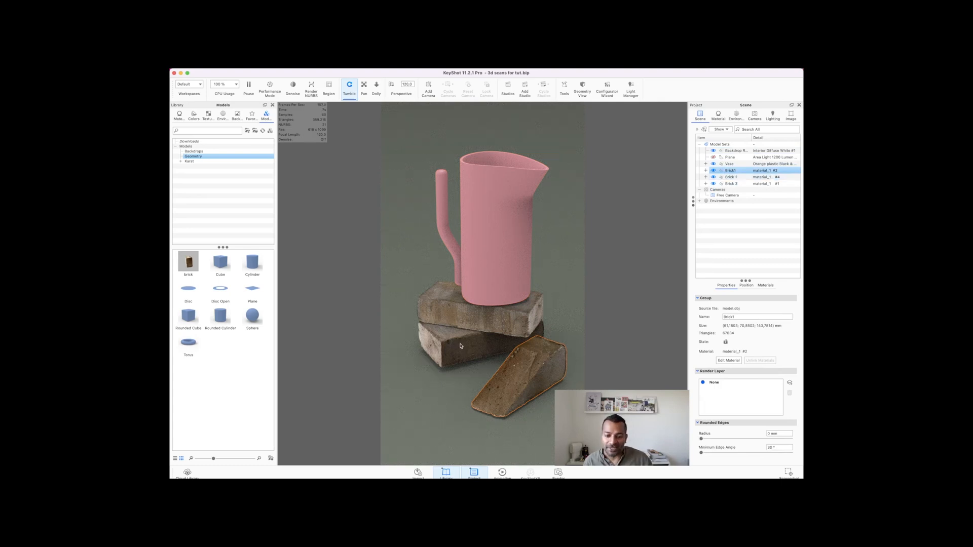
{"action": "left_click", "coordinate": [733, 150]}
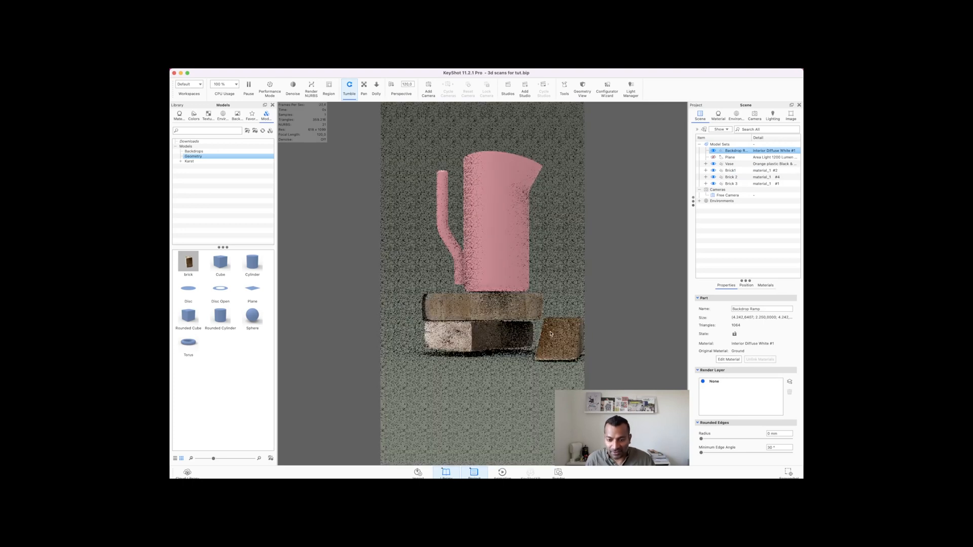
{"action": "left_click", "coordinate": [730, 171]}
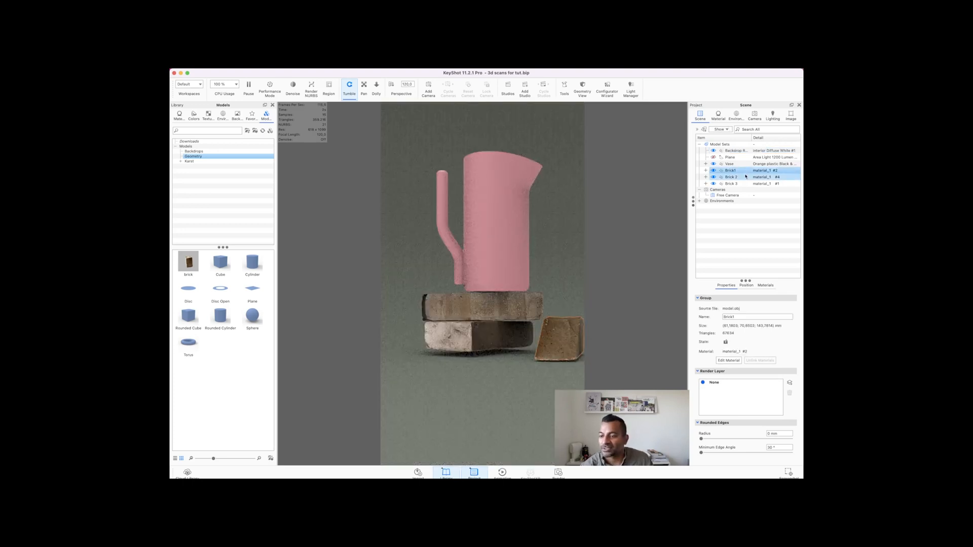
{"action": "left_click", "coordinate": [731, 177]}
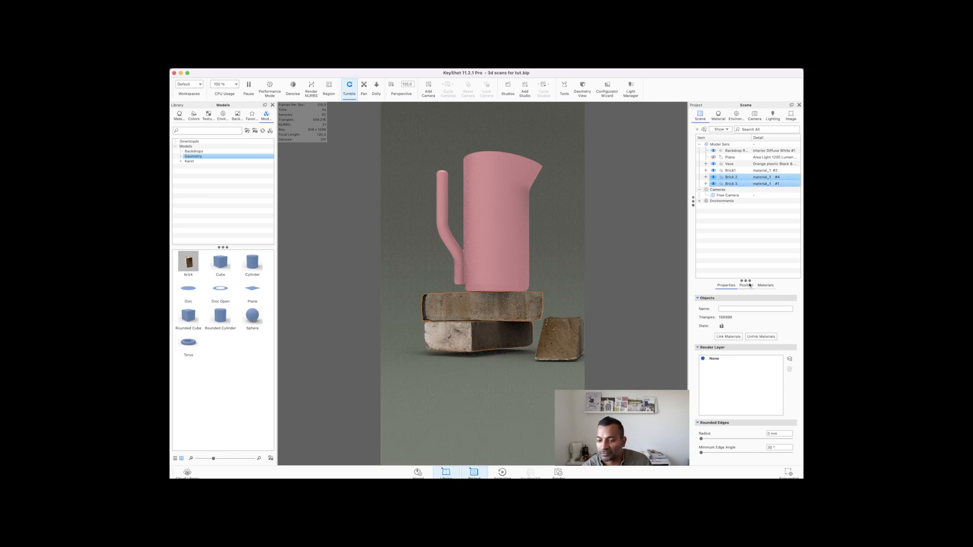
{"action": "left_click", "coordinate": [746, 285]}
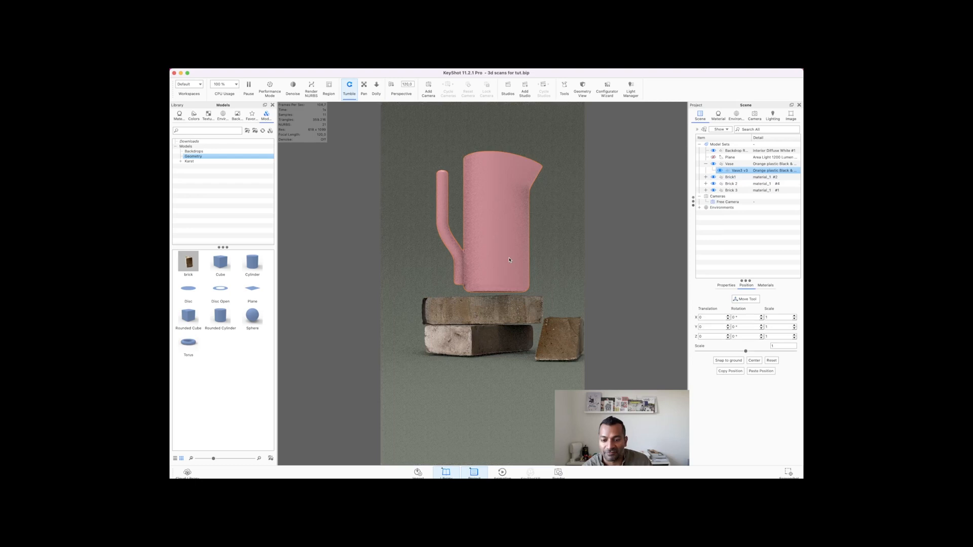
{"action": "left_click", "coordinate": [508, 260]}
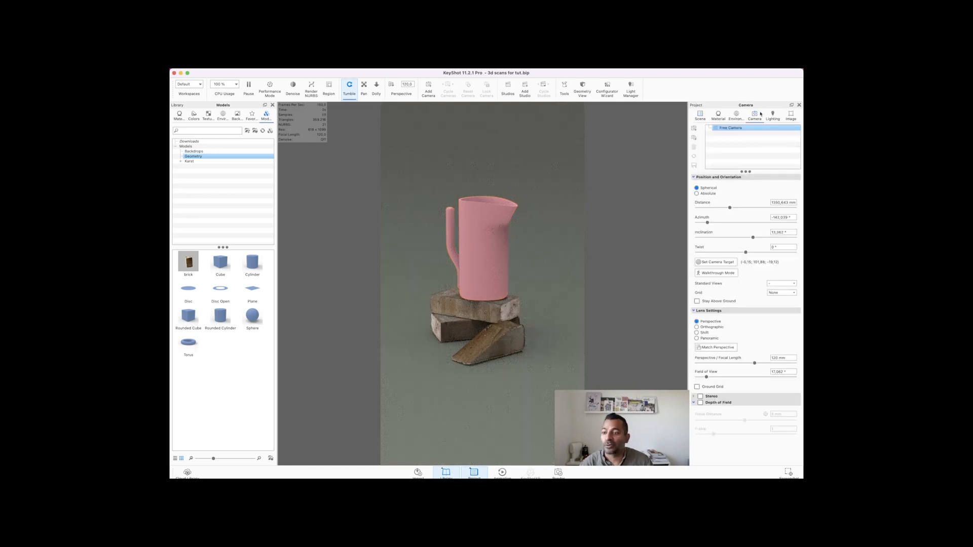
{"action": "mouse_move", "coordinate": [756, 115]}
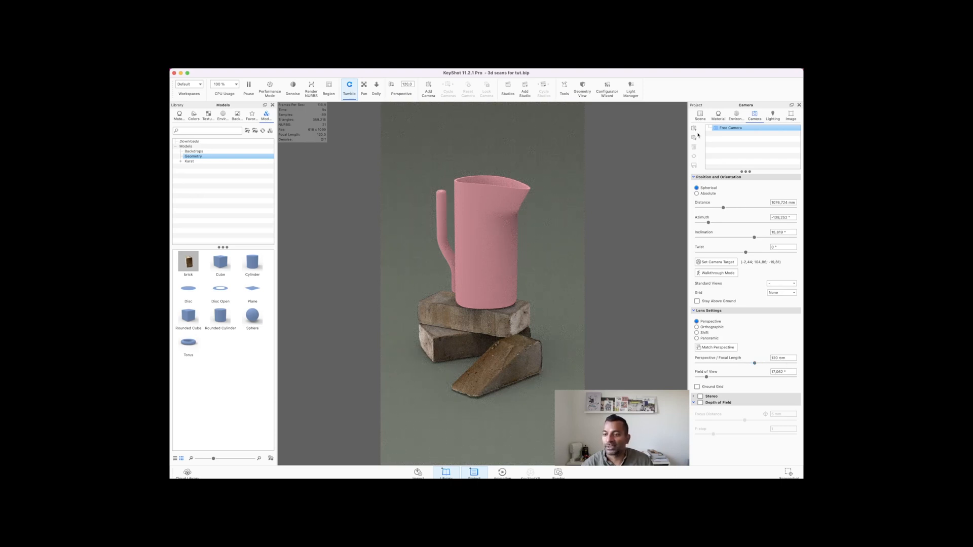
Save the close vase-and-bricks view as Camera 1 and return to the Free Camera
{"action": "left_click", "coordinate": [427, 88]}
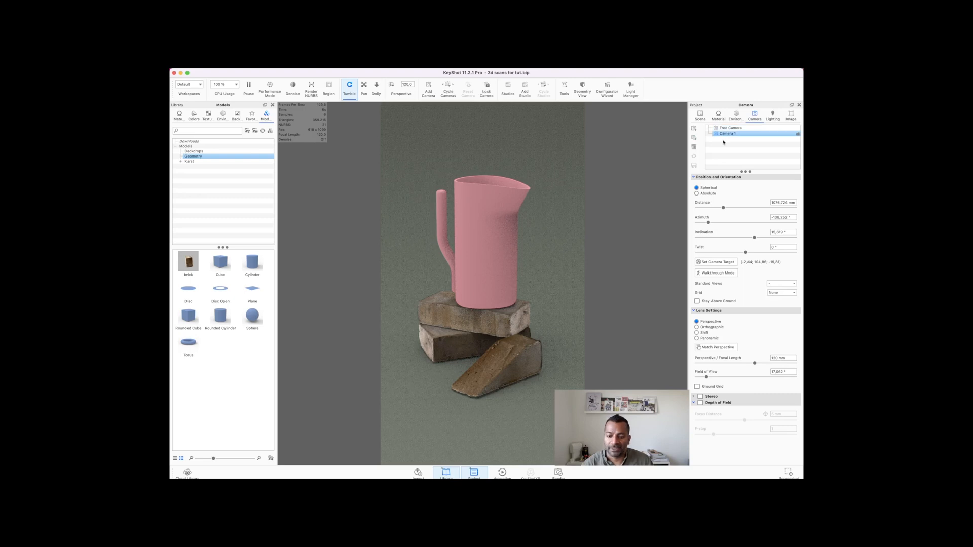
{"action": "left_click", "coordinate": [733, 128]}
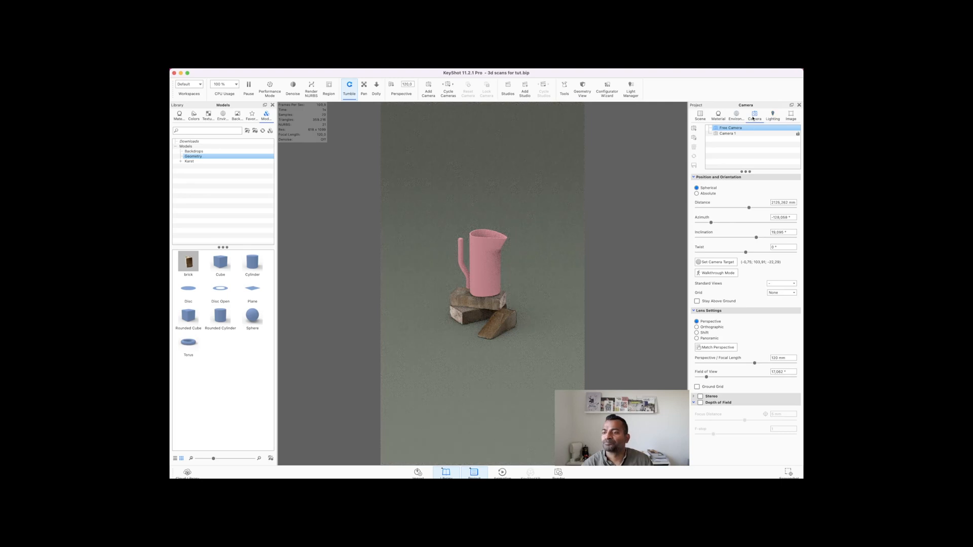
Apply the Interior lighting preset and review the Environment settings
{"action": "left_click", "coordinate": [772, 115]}
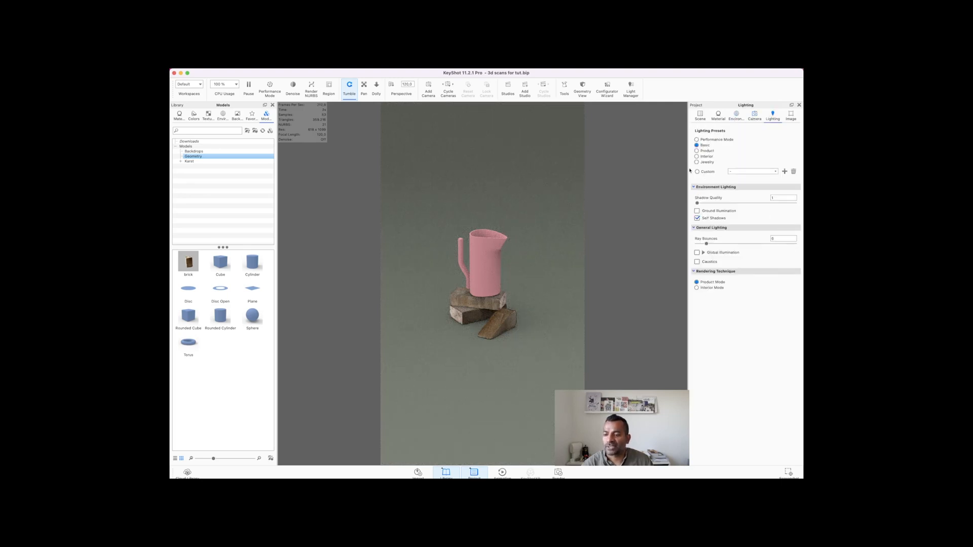
{"action": "left_click", "coordinate": [697, 151]}
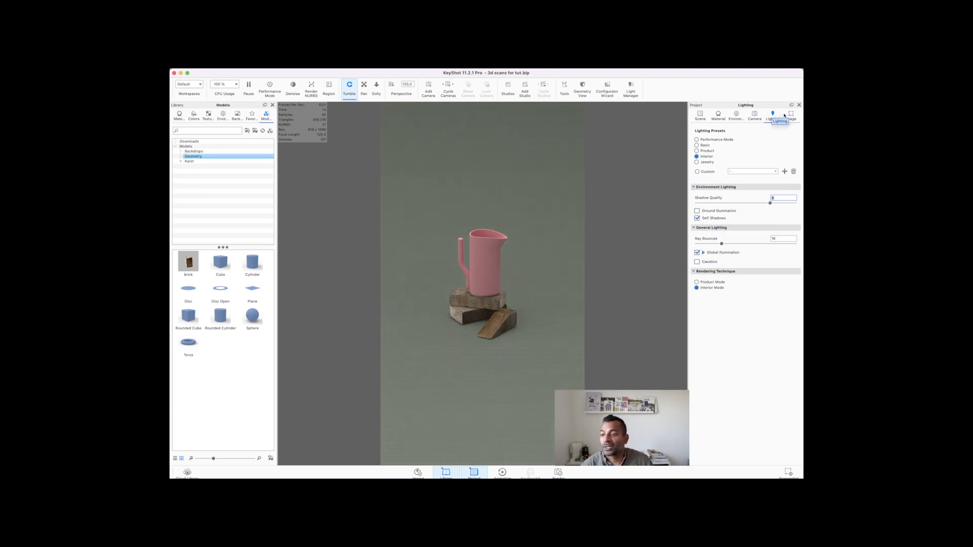
{"action": "left_click", "coordinate": [736, 114]}
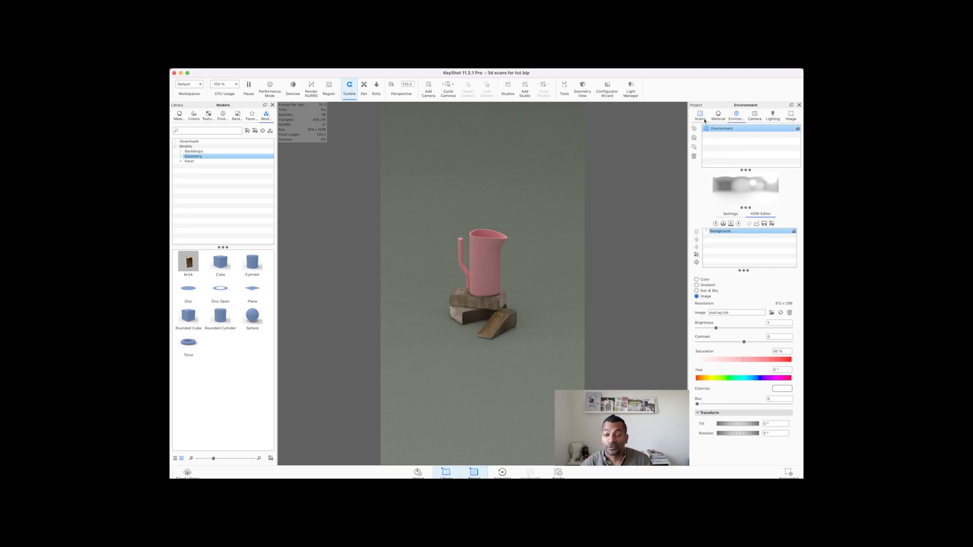
{"action": "left_click", "coordinate": [700, 116]}
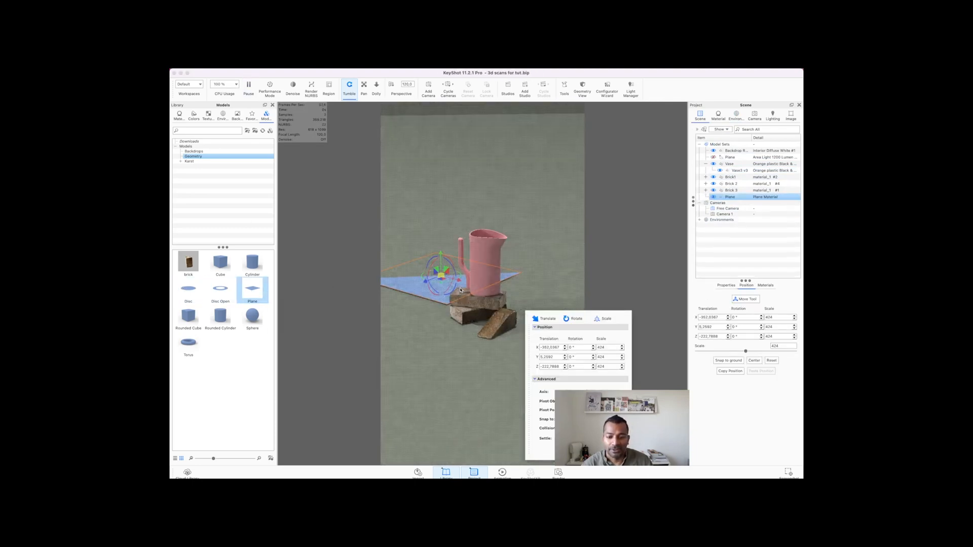
Raise the plane high over the vase so it shades the brick stack
{"action": "left_click_drag", "start_coordinate": [440, 258], "coordinate": [440, 189]}
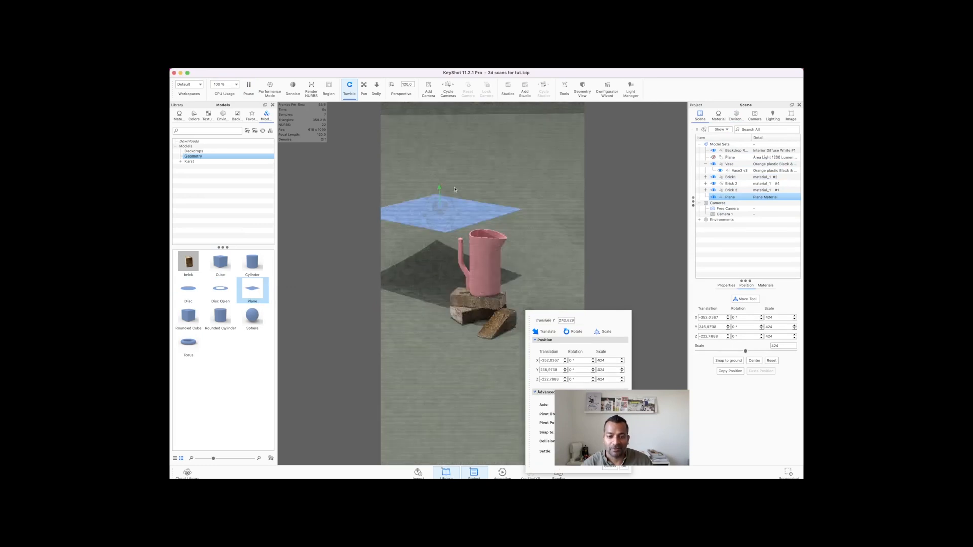
{"action": "left_click_drag", "start_coordinate": [440, 189], "coordinate": [515, 222]}
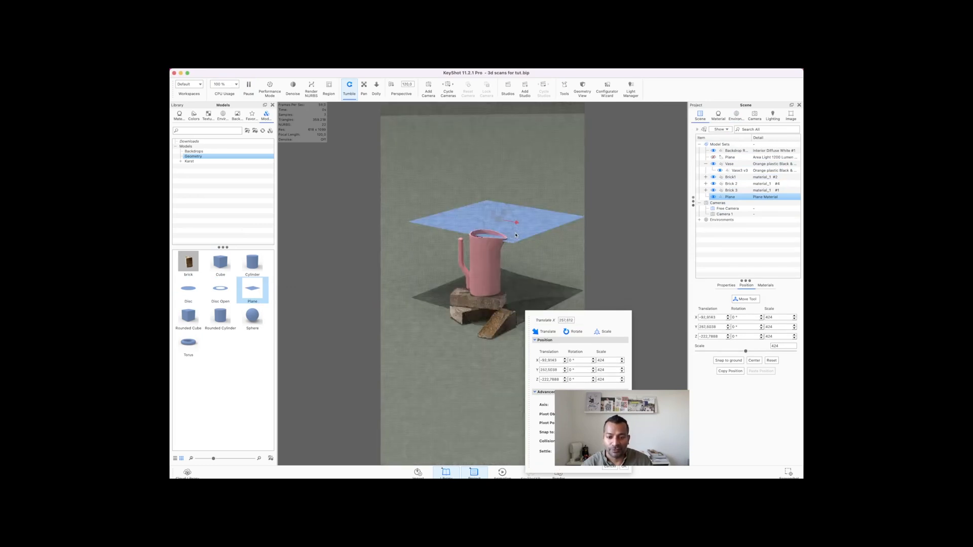
{"action": "left_click_drag", "start_coordinate": [514, 223], "coordinate": [497, 199]}
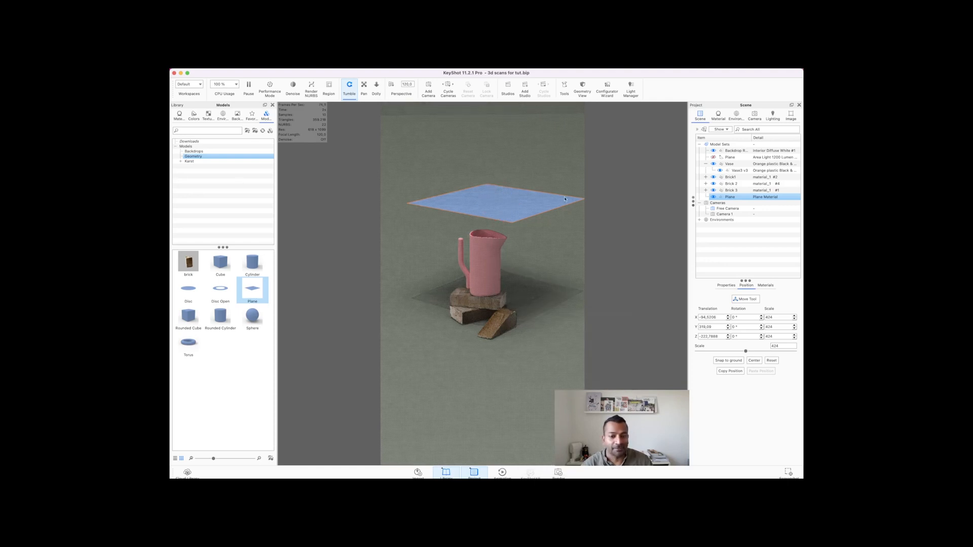
Change the plane's material type to a light type
{"action": "left_click", "coordinate": [719, 115]}
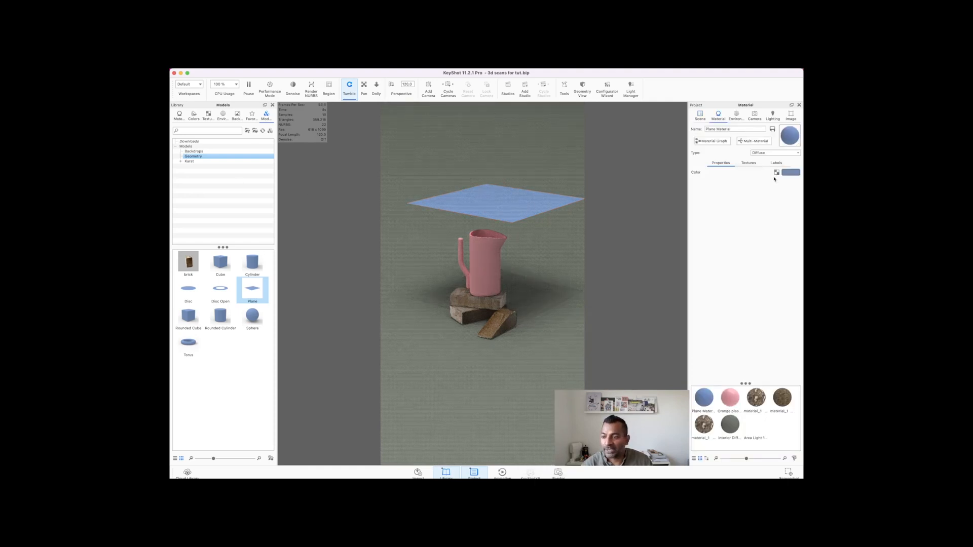
{"action": "left_click", "coordinate": [775, 153]}
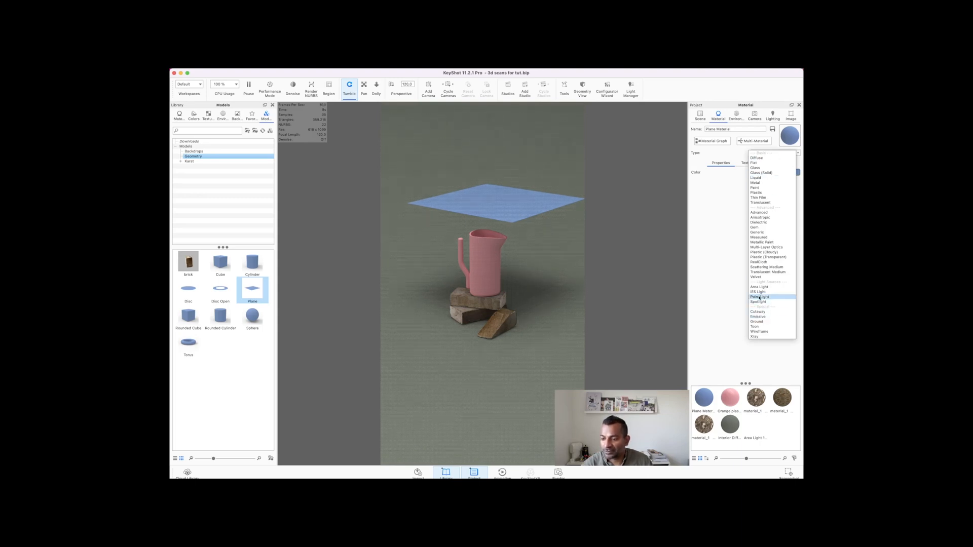
{"action": "left_click", "coordinate": [759, 302]}
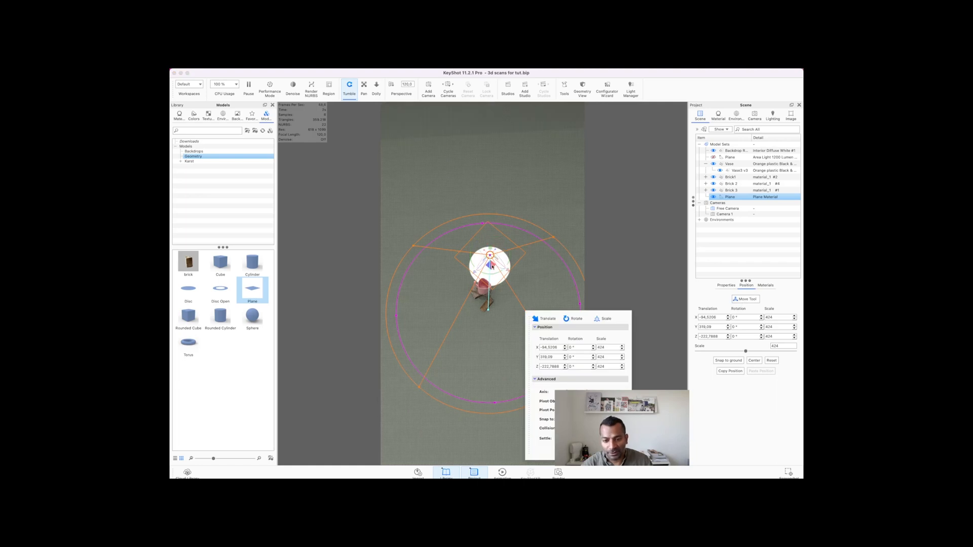
Tilt and rotate the plane light so its beam angles across vase and bricks
{"action": "left_click_drag", "start_coordinate": [490, 260], "coordinate": [484, 307]}
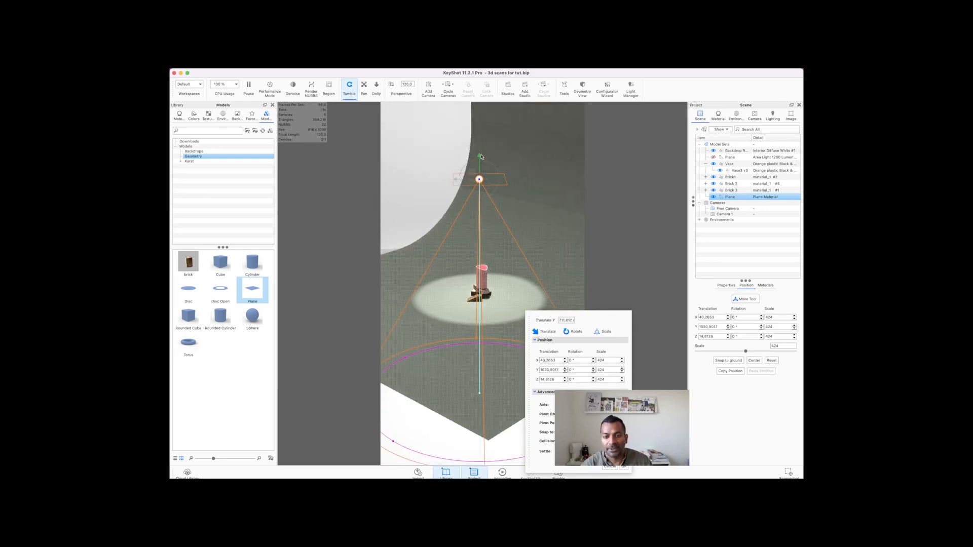
{"action": "left_click_drag", "start_coordinate": [480, 180], "coordinate": [480, 152]}
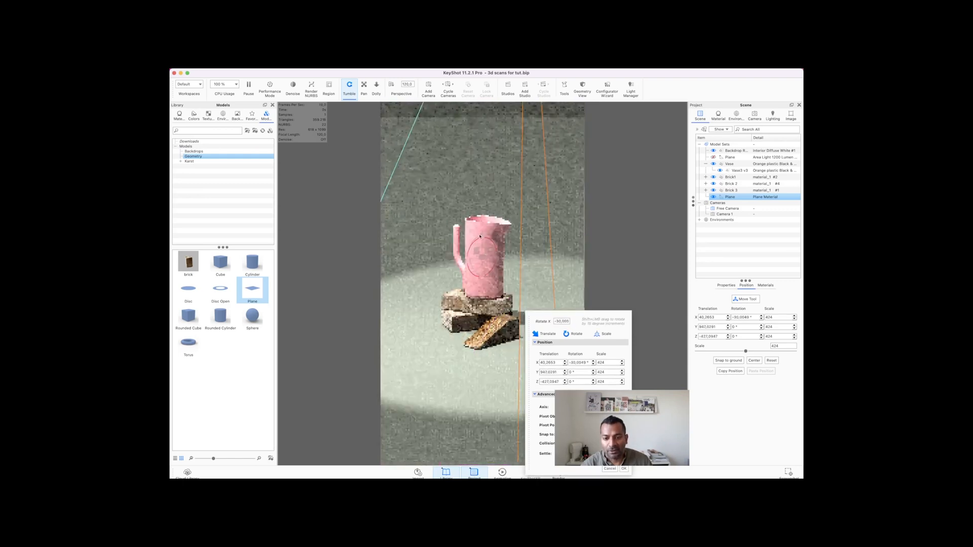
{"action": "left_click_drag", "start_coordinate": [481, 254], "coordinate": [490, 249]}
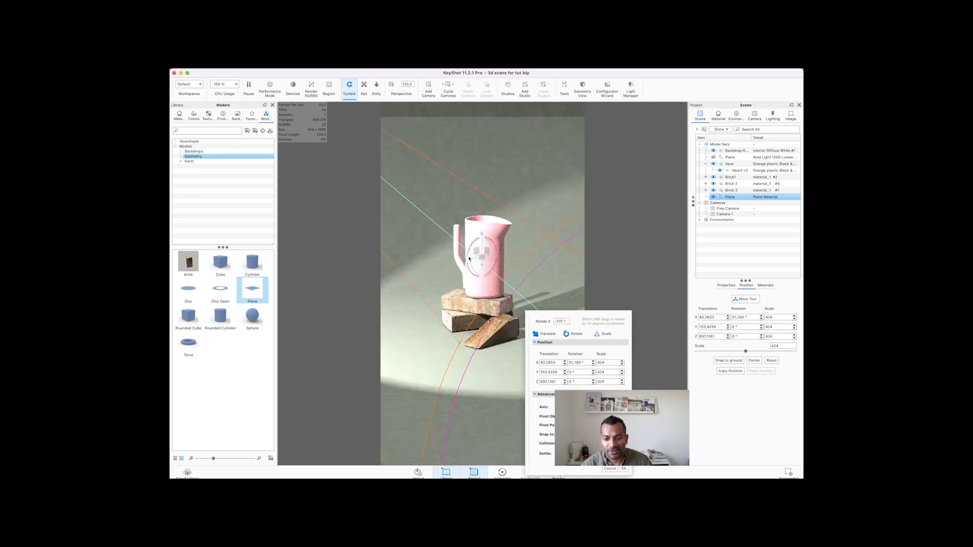
{"action": "left_click_drag", "start_coordinate": [488, 248], "coordinate": [484, 264]}
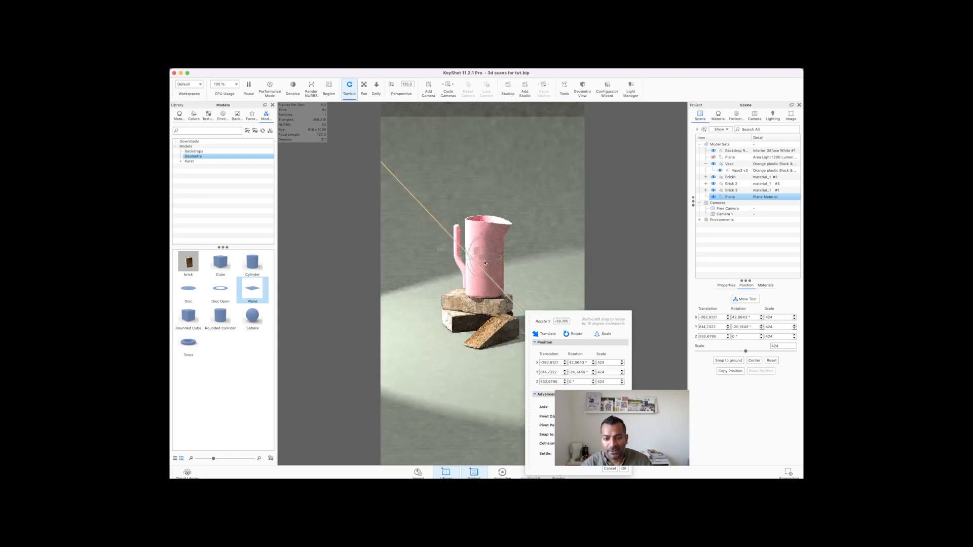
{"action": "left_click_drag", "start_coordinate": [484, 243], "coordinate": [497, 254]}
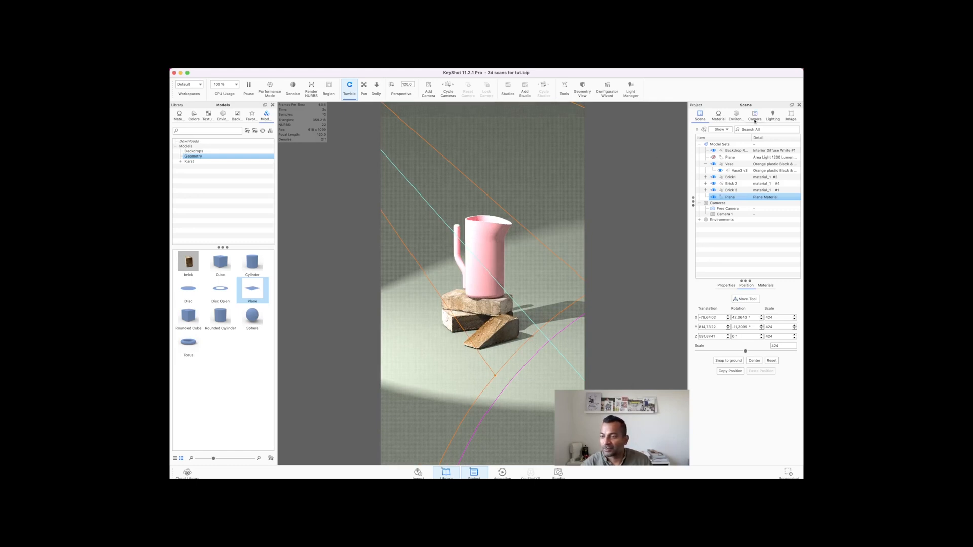
{"action": "left_click", "coordinate": [755, 115]}
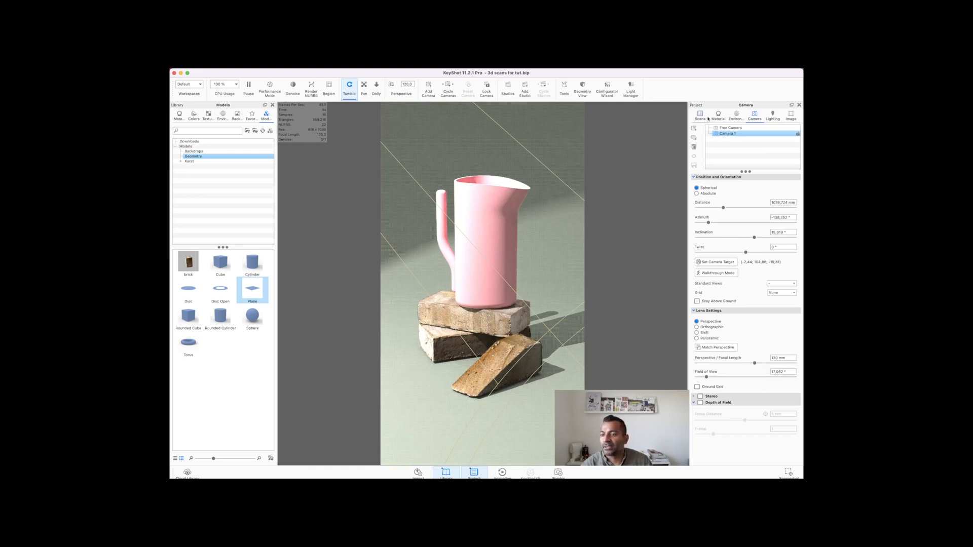
Apply a Cellular texture to the spotlight material's Color slot
{"action": "left_click", "coordinate": [700, 115]}
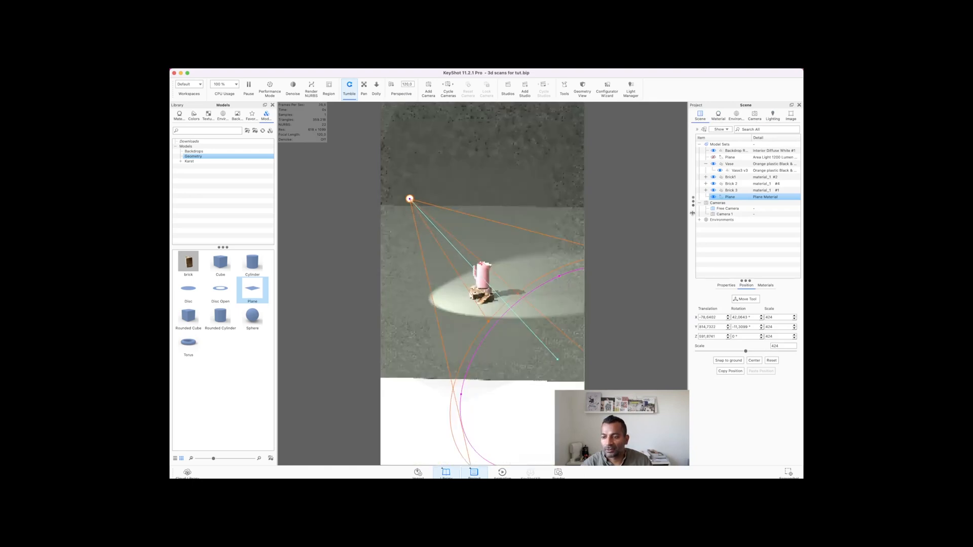
{"action": "left_click", "coordinate": [718, 115]}
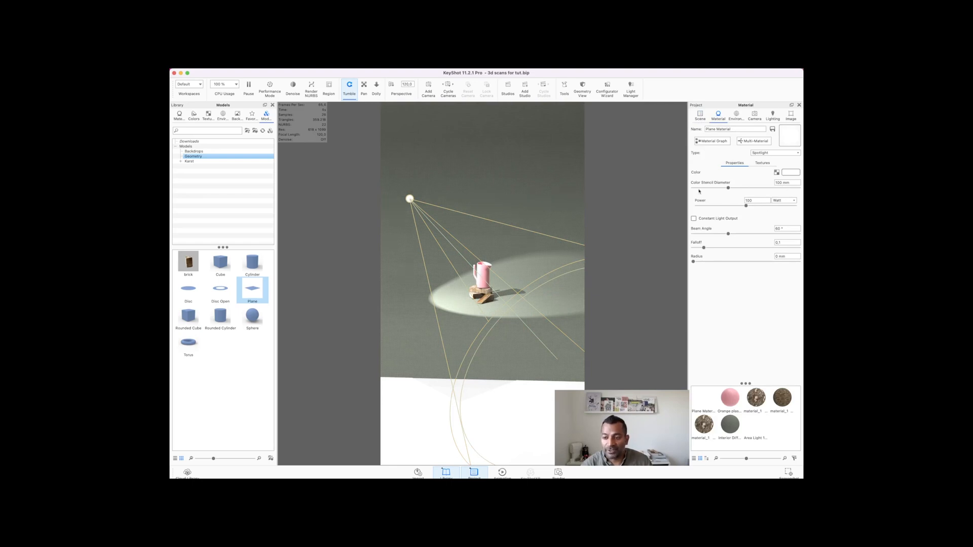
{"action": "left_click", "coordinate": [763, 163]}
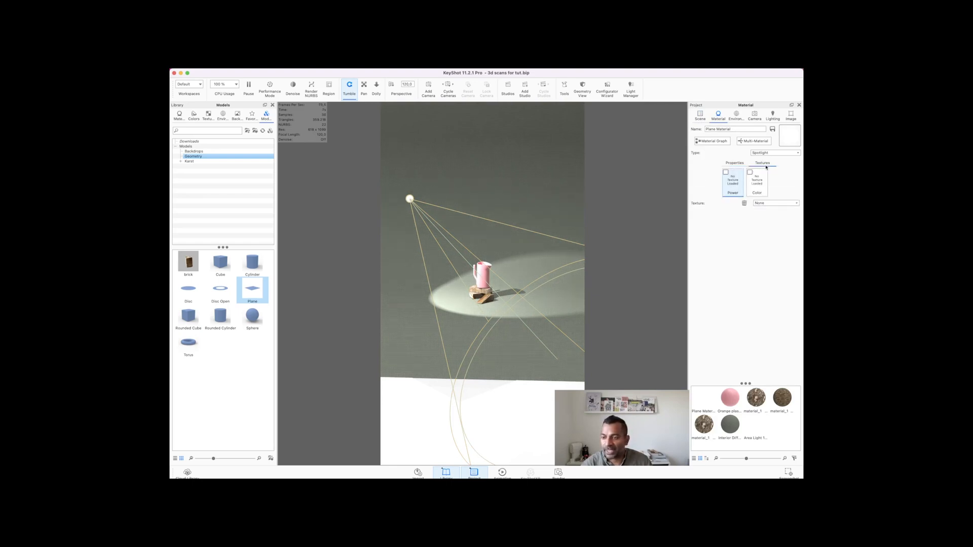
{"action": "left_click", "coordinate": [757, 181]}
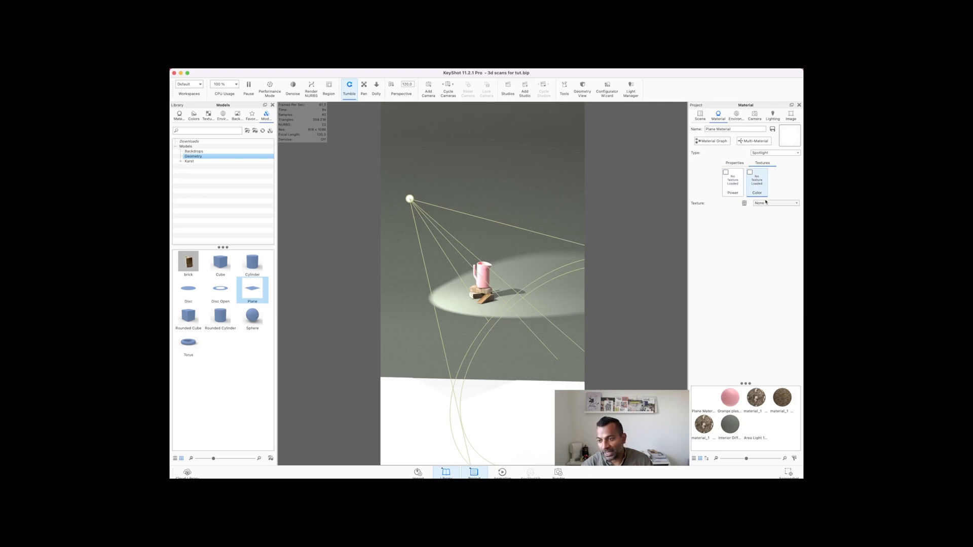
{"action": "left_click", "coordinate": [776, 203]}
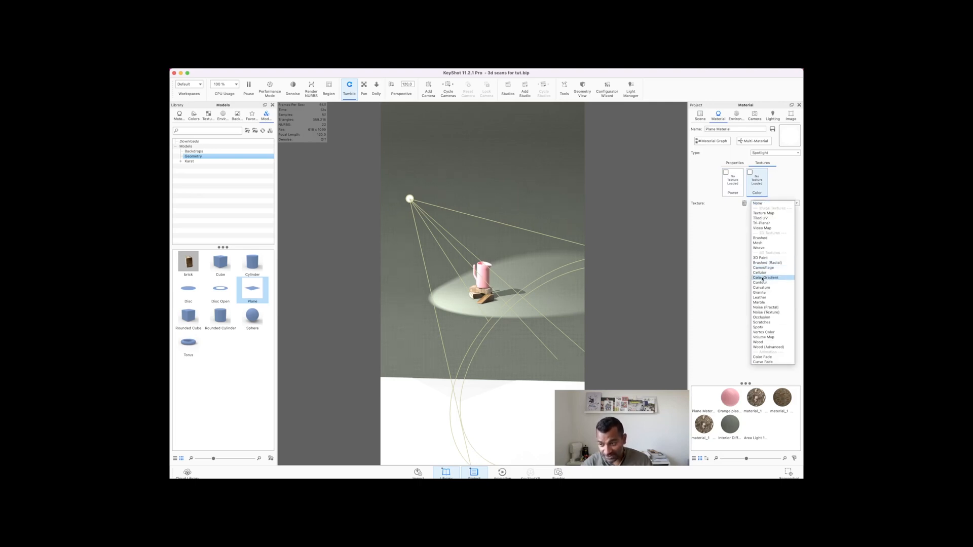
{"action": "left_click", "coordinate": [760, 273]}
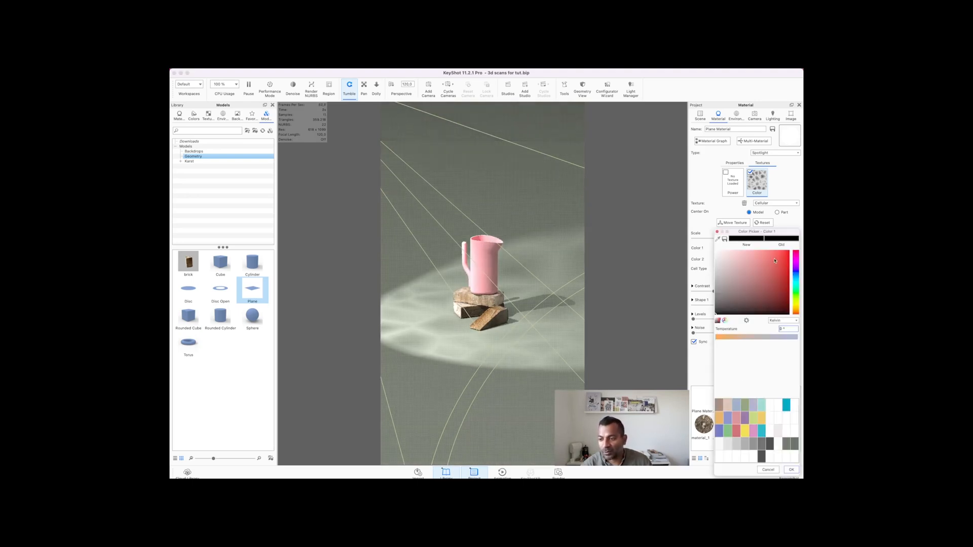
Set the Cellular texture's Color 1 to white and Color 2 to black
{"action": "left_click", "coordinate": [792, 470]}
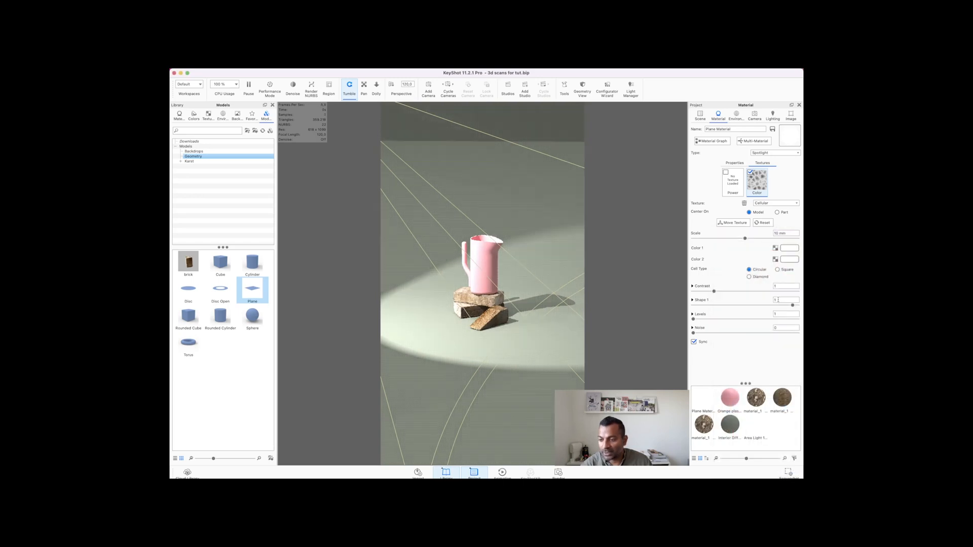
{"action": "left_click", "coordinate": [790, 259]}
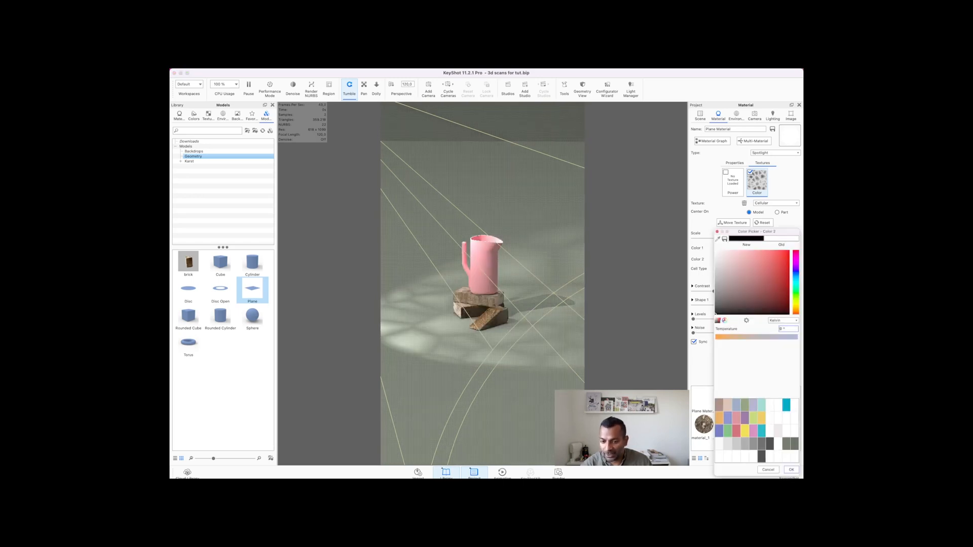
{"action": "left_click", "coordinate": [791, 470]}
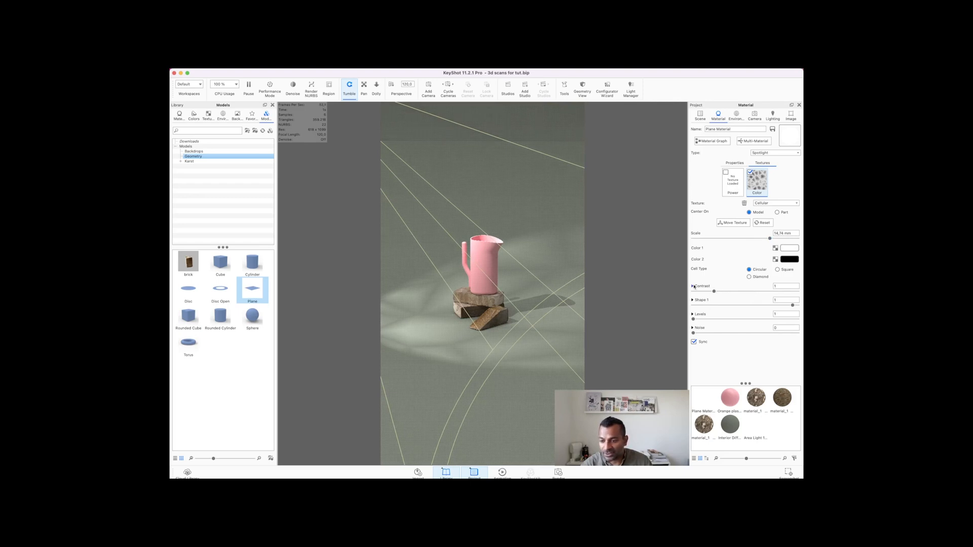
Lower the Cellular High contrast and adjust Shape 1–3 and noise for branch shadows
{"action": "left_click", "coordinate": [693, 286]}
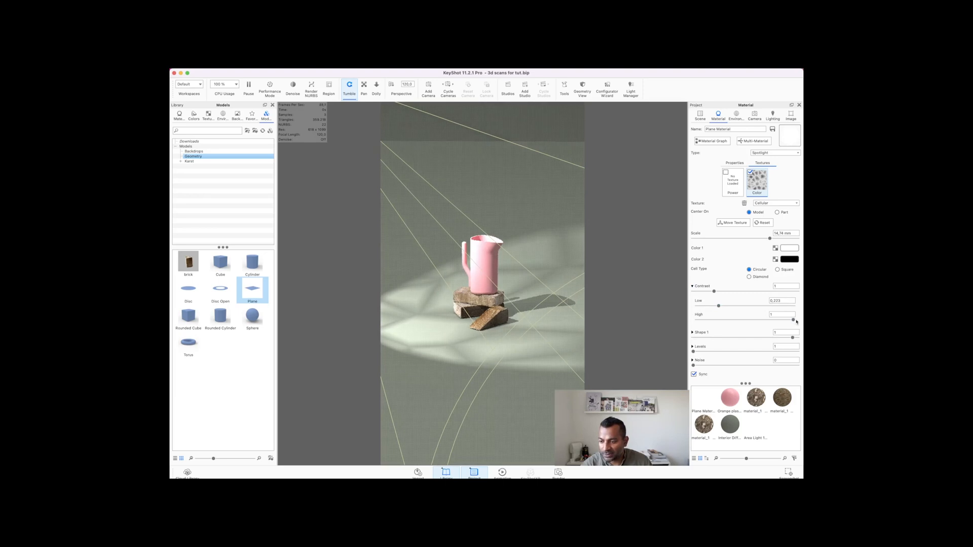
{"action": "left_click_drag", "start_coordinate": [796, 321], "coordinate": [786, 321]}
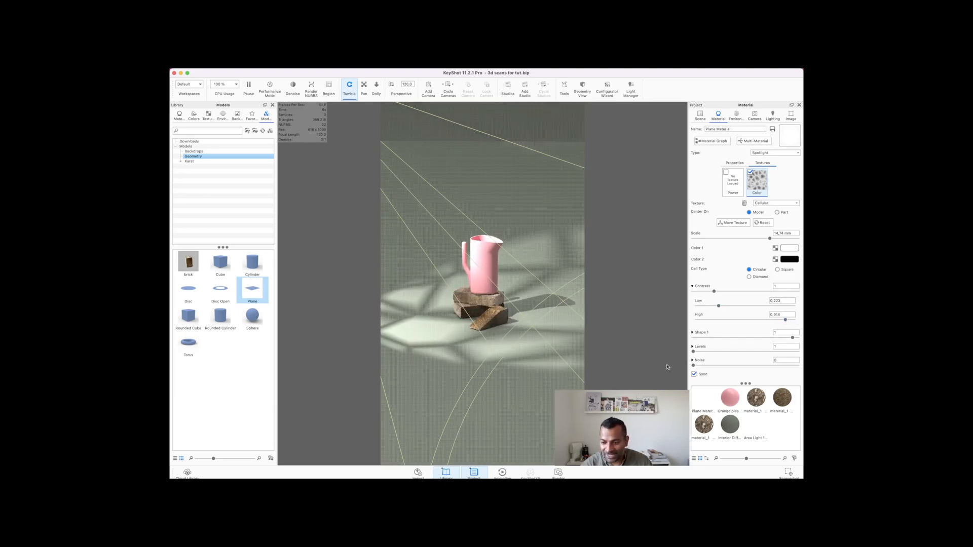
{"action": "left_click", "coordinate": [693, 332]}
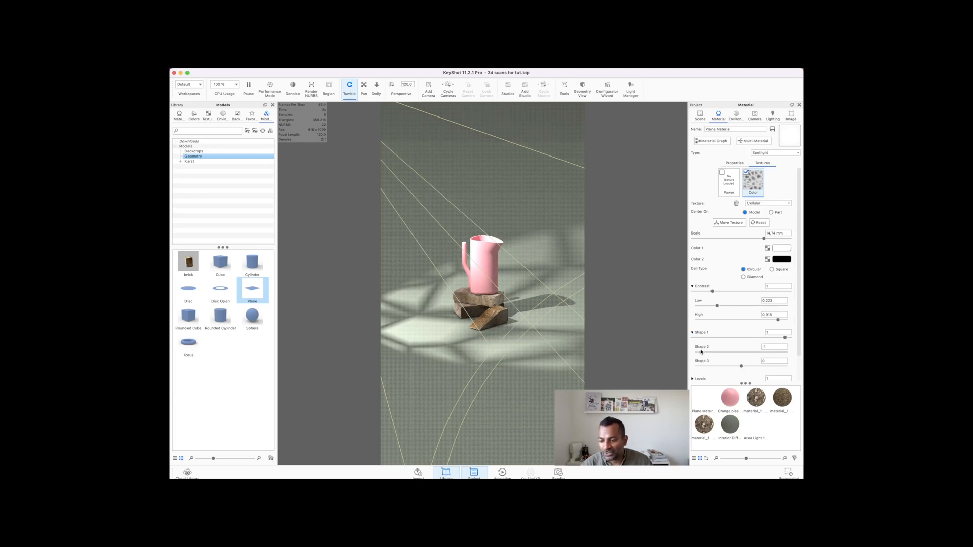
{"action": "left_click_drag", "start_coordinate": [777, 337], "coordinate": [765, 337]}
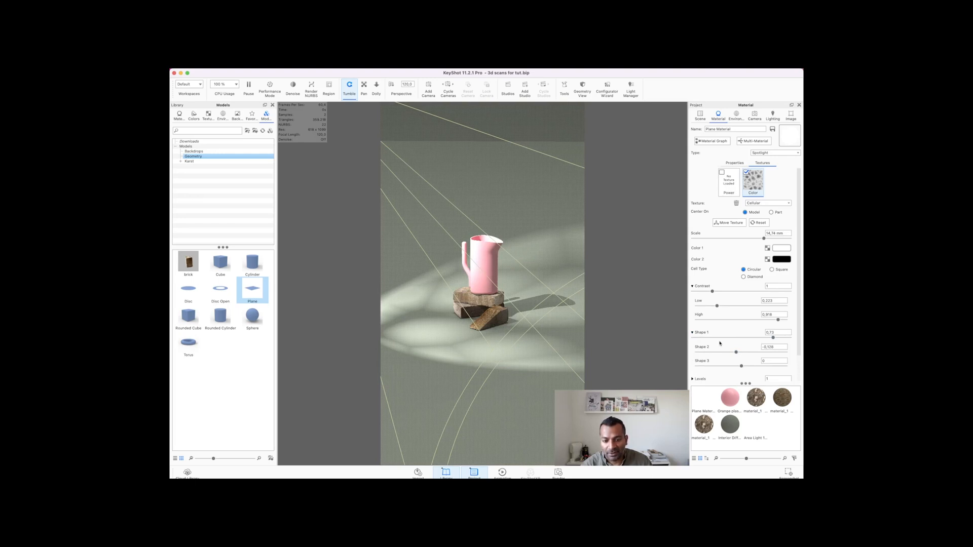
{"action": "left_click_drag", "start_coordinate": [736, 354], "coordinate": [716, 354]}
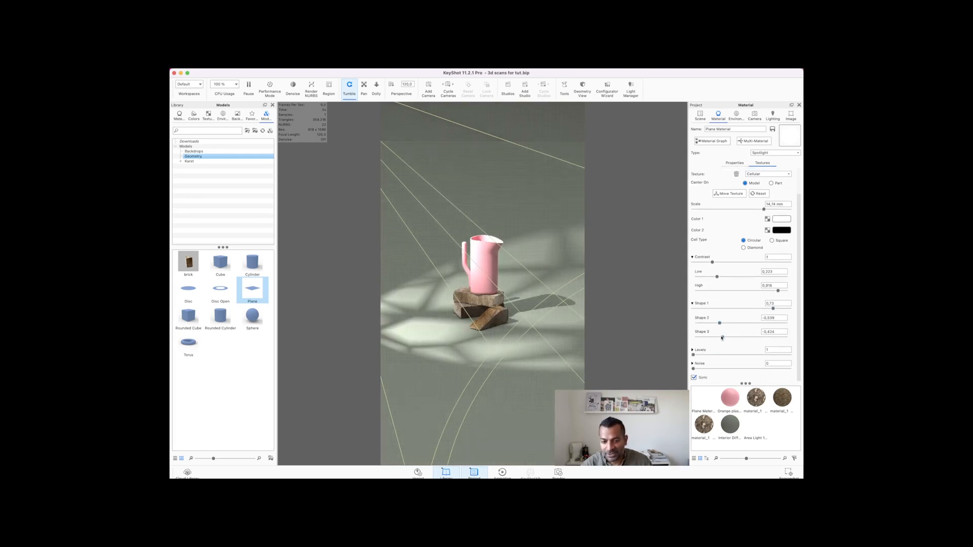
{"action": "left_click_drag", "start_coordinate": [728, 339], "coordinate": [732, 339]}
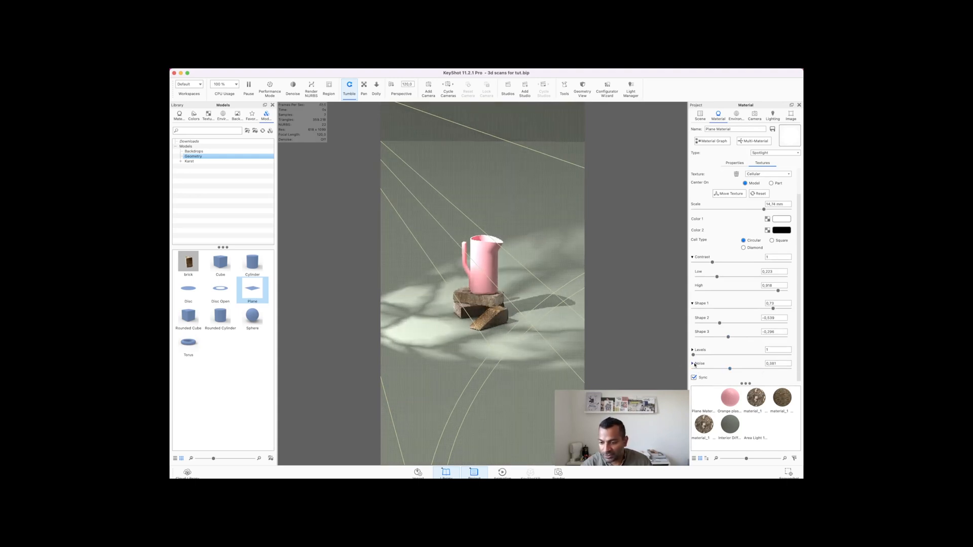
{"action": "left_click", "coordinate": [693, 363]}
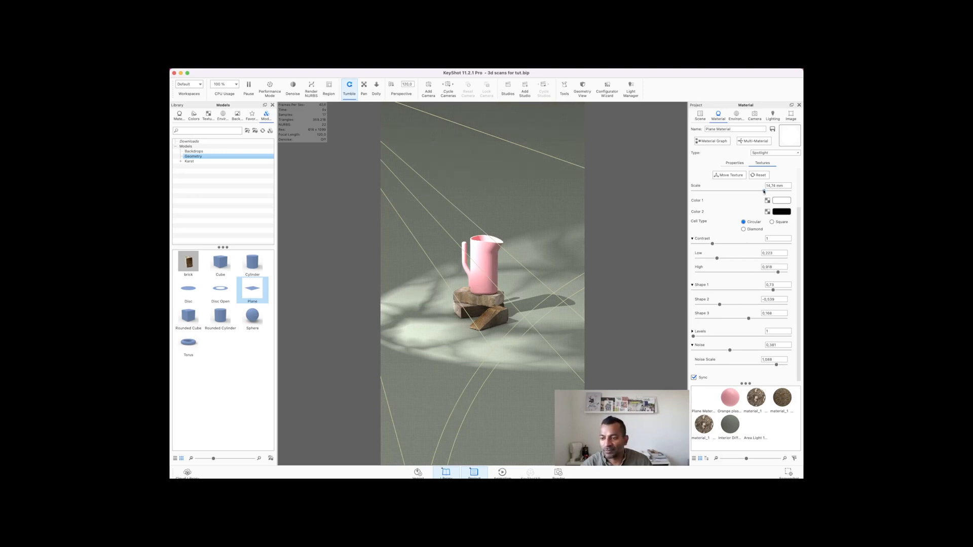
{"action": "left_click", "coordinate": [734, 162]}
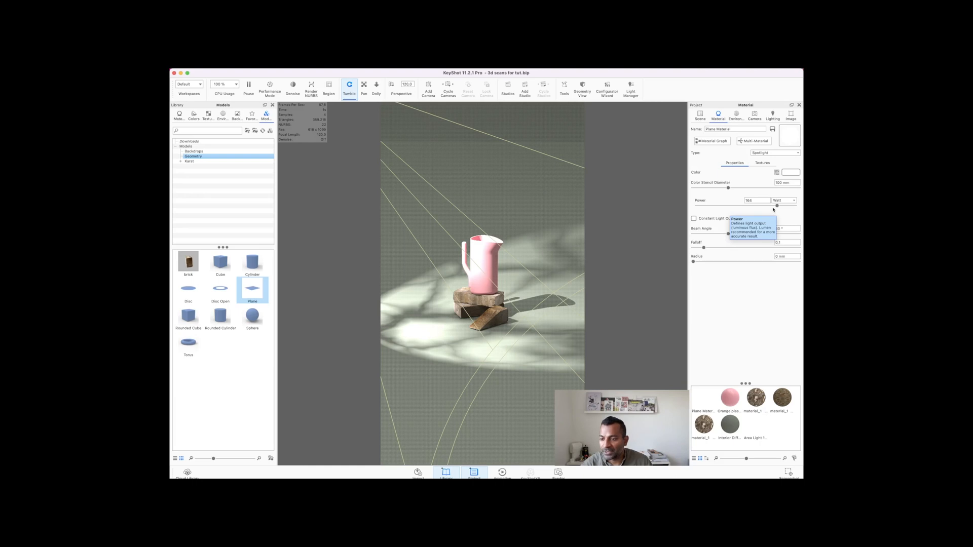
Set the spotlight Radius to about 5.95 mm and Power to about 161 W
{"action": "left_click_drag", "start_coordinate": [775, 206], "coordinate": [763, 206]}
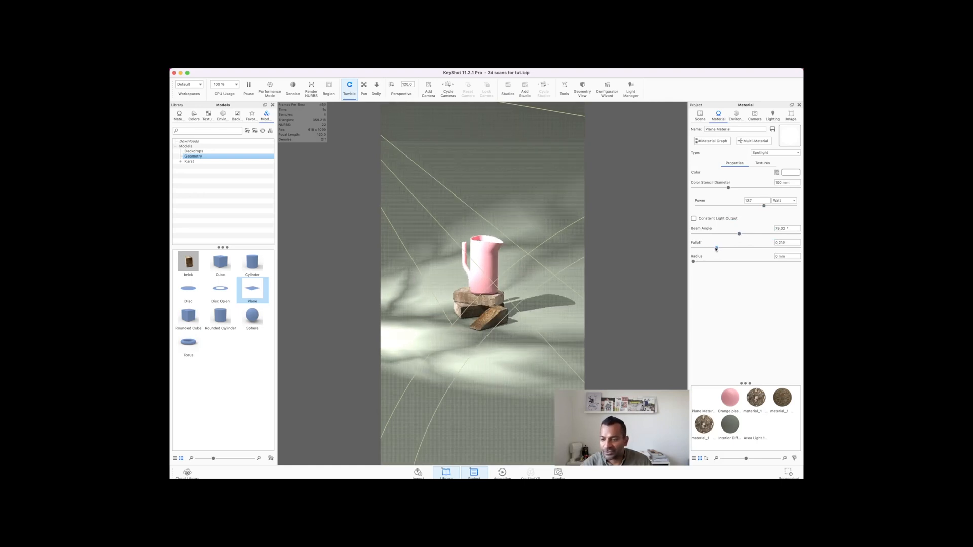
{"action": "left_click_drag", "start_coordinate": [694, 261], "coordinate": [724, 261]}
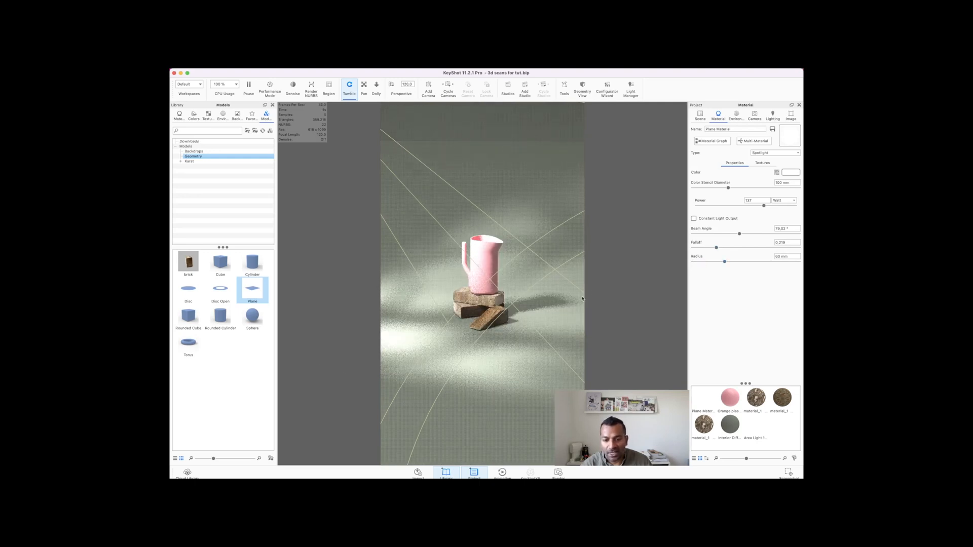
{"action": "left_click_drag", "start_coordinate": [724, 262], "coordinate": [716, 262]}
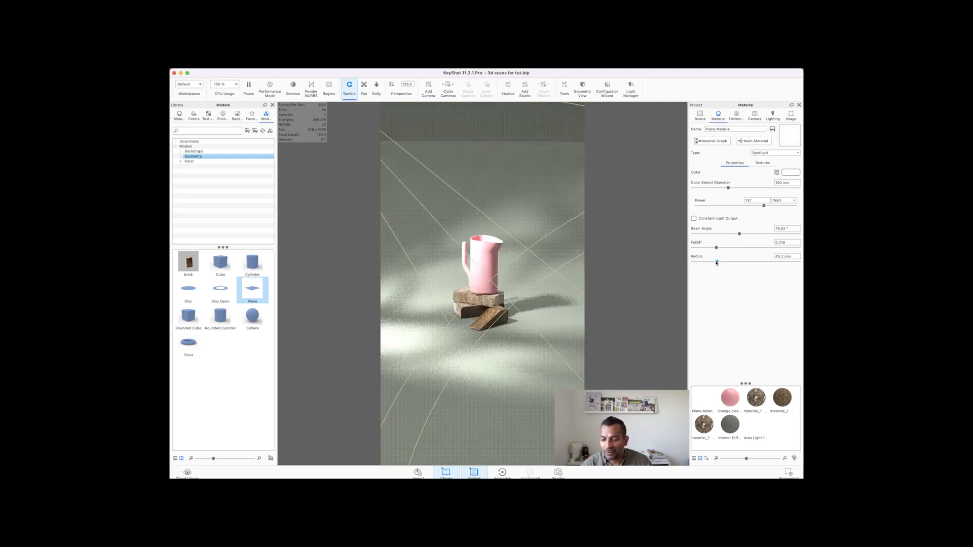
{"action": "left_click_drag", "start_coordinate": [717, 262], "coordinate": [704, 261]}
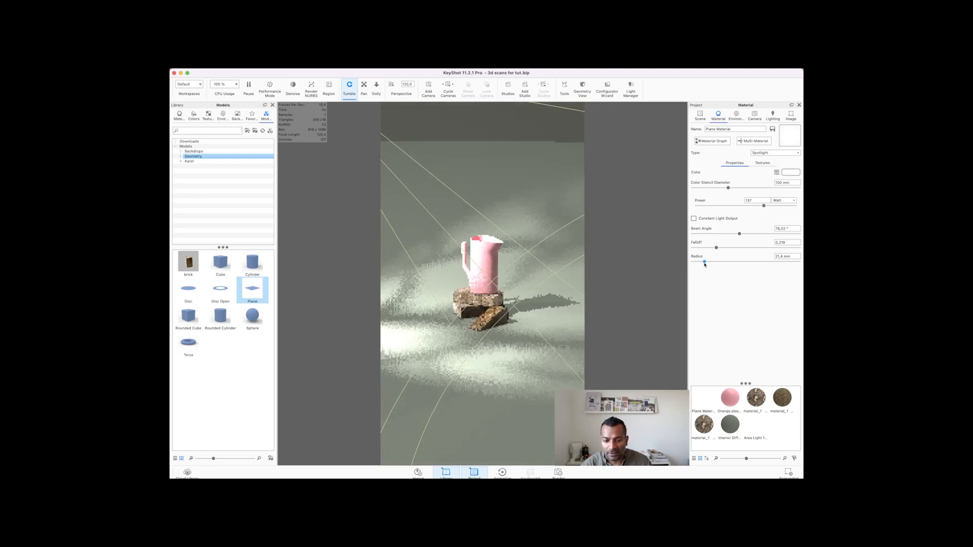
{"action": "left_click_drag", "start_coordinate": [704, 261], "coordinate": [738, 262]}
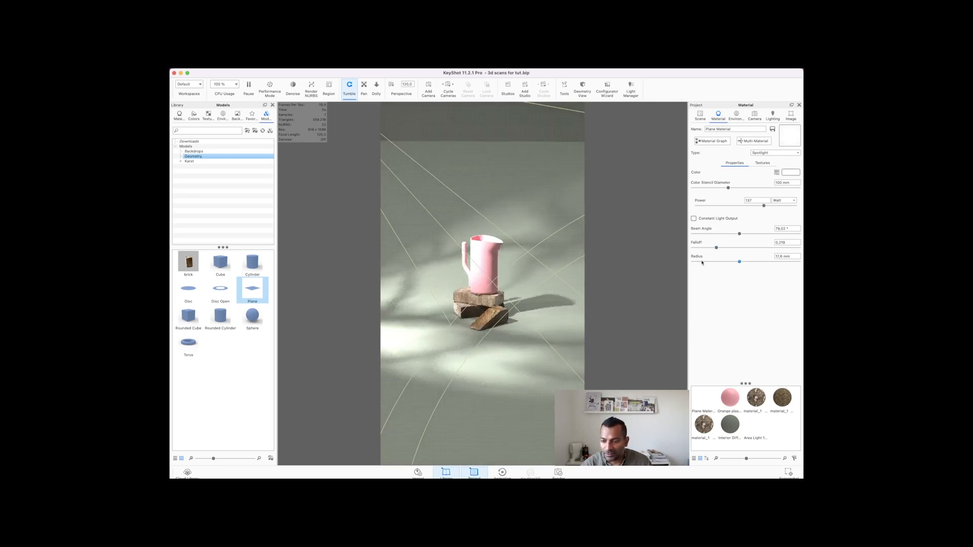
{"action": "left_click_drag", "start_coordinate": [739, 262], "coordinate": [694, 262]}
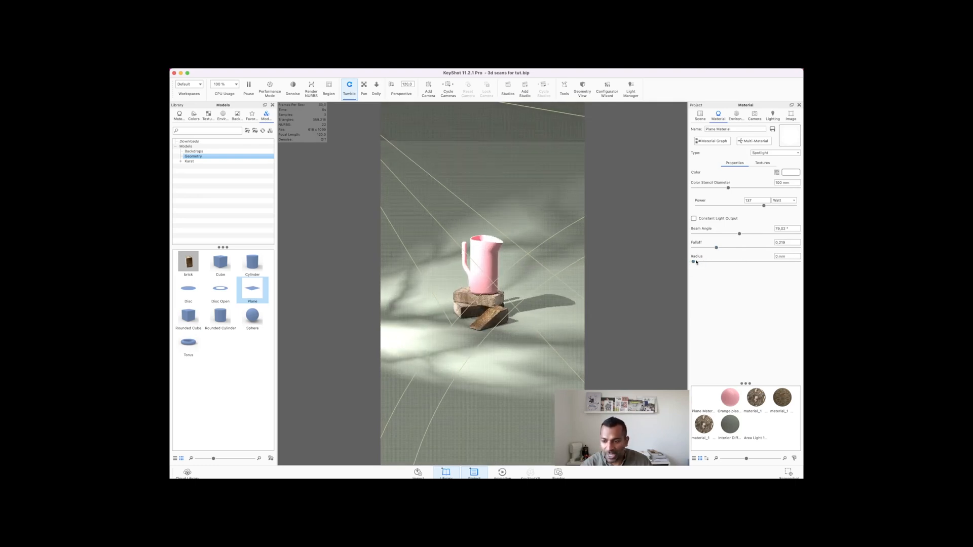
{"action": "left_click_drag", "start_coordinate": [694, 262], "coordinate": [709, 262]}
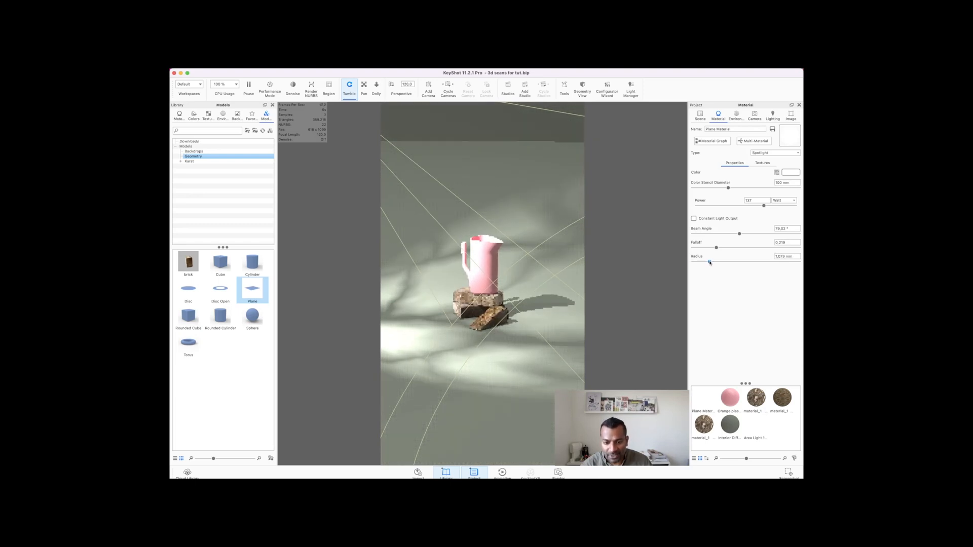
{"action": "left_click_drag", "start_coordinate": [718, 262], "coordinate": [736, 263]}
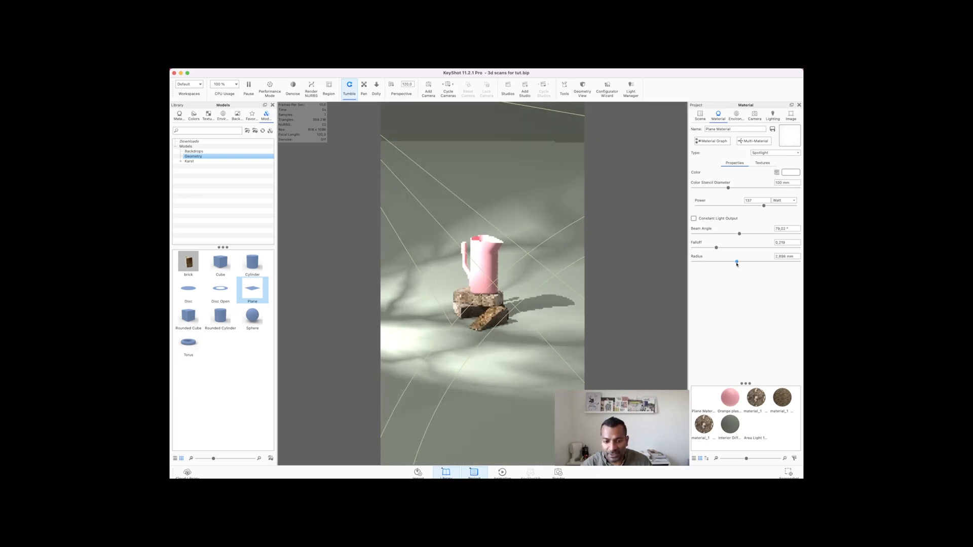
{"action": "left_click_drag", "start_coordinate": [736, 263], "coordinate": [755, 263]}
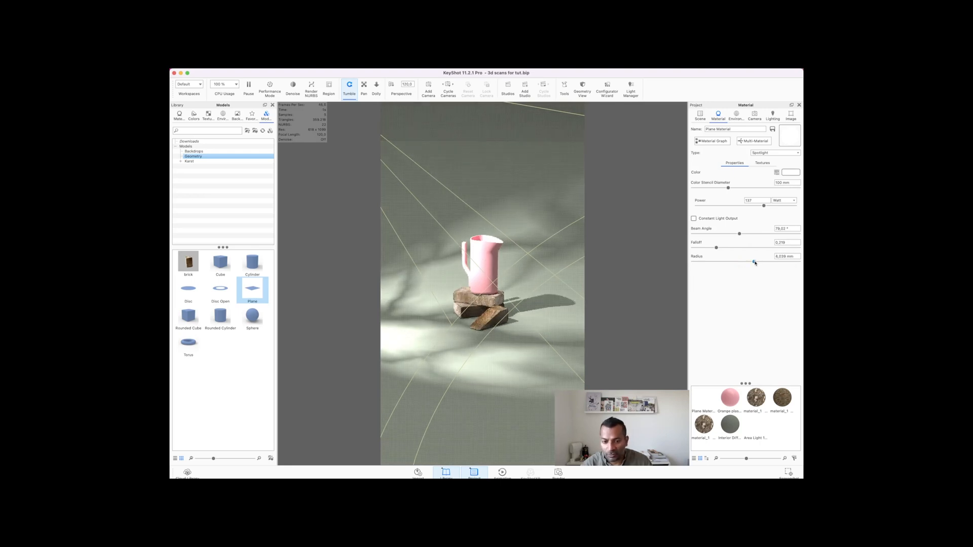
{"action": "left_click_drag", "start_coordinate": [748, 261], "coordinate": [764, 261]}
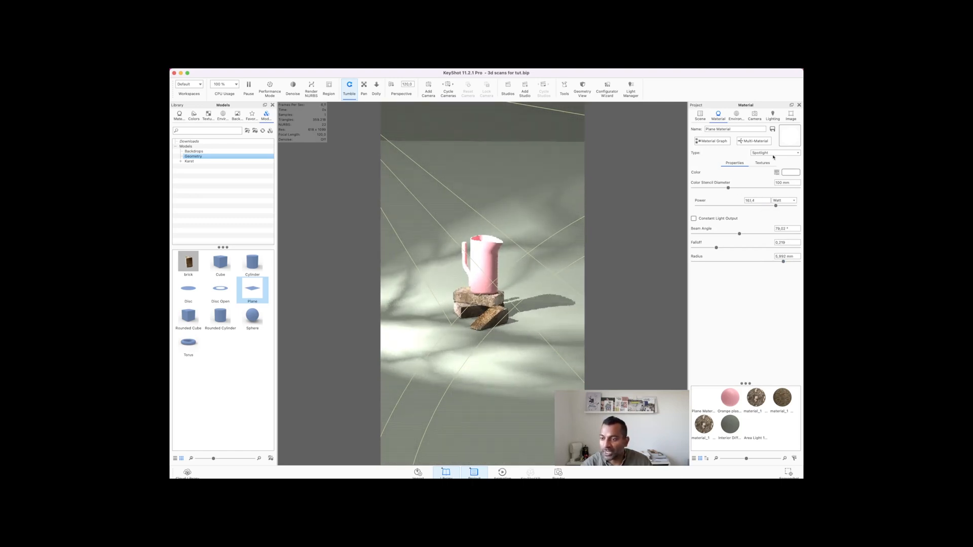
Lower the Cellular pattern contrast and rebalance its Shape 1–3 values
{"action": "left_click", "coordinate": [762, 163]}
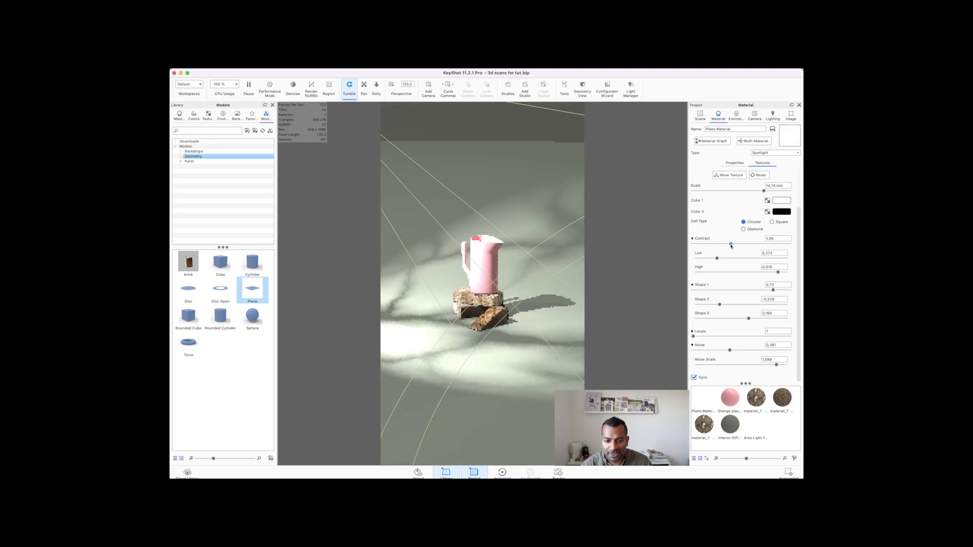
{"action": "left_click_drag", "start_coordinate": [731, 245], "coordinate": [754, 245]}
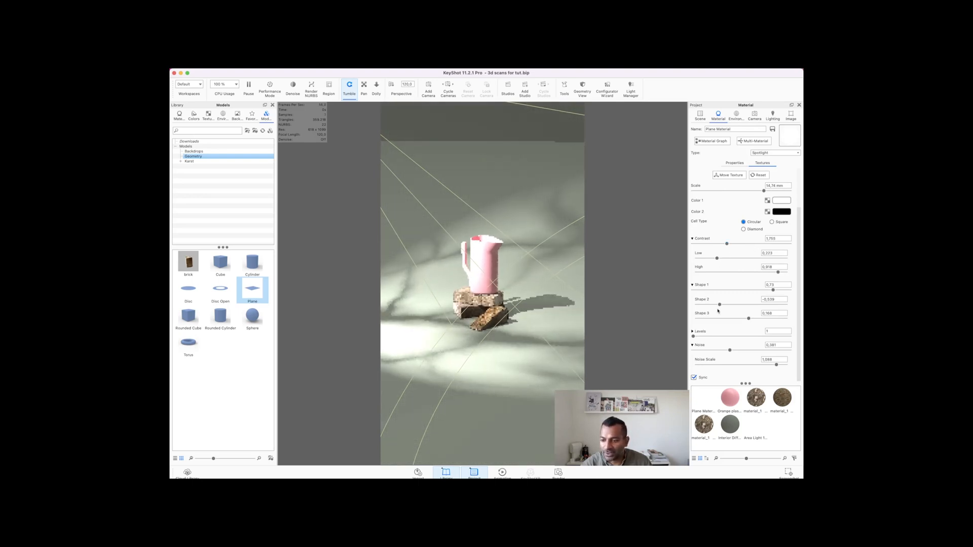
{"action": "left_click_drag", "start_coordinate": [730, 305], "coordinate": [742, 305]}
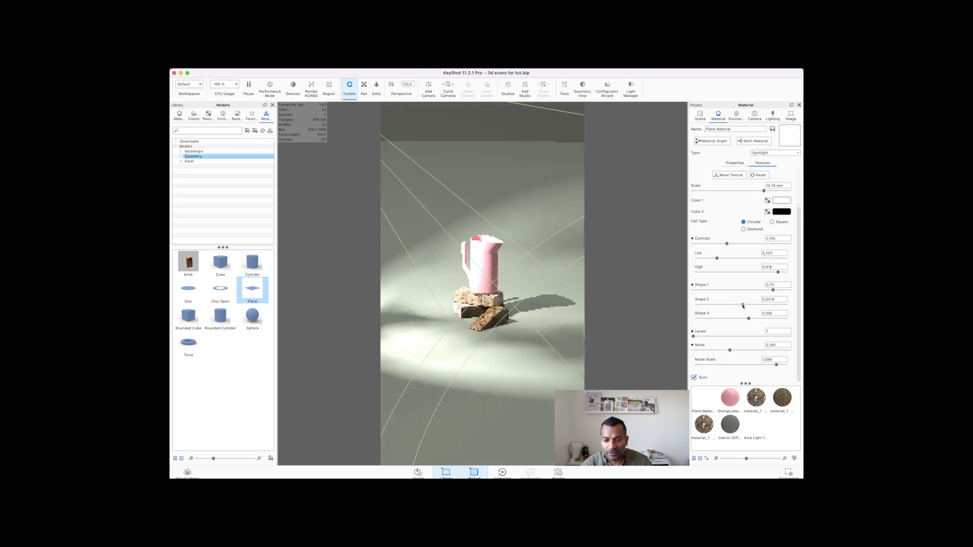
{"action": "left_click_drag", "start_coordinate": [743, 305], "coordinate": [735, 305]}
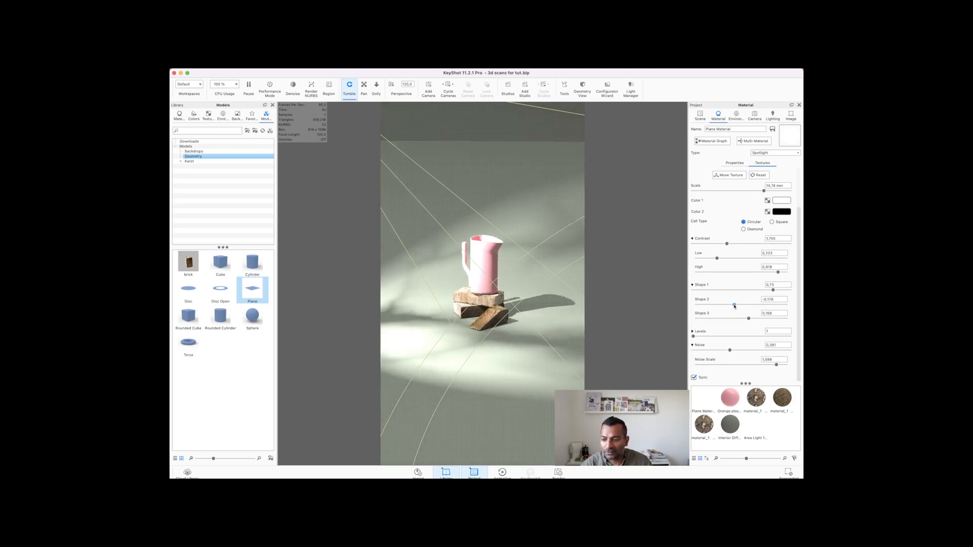
{"action": "left_click_drag", "start_coordinate": [734, 304], "coordinate": [721, 305]}
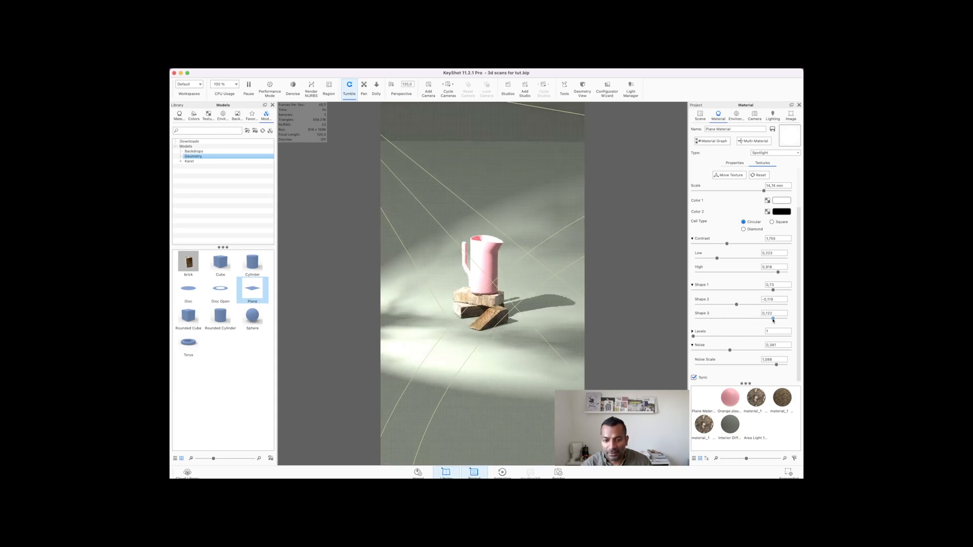
{"action": "left_click_drag", "start_coordinate": [773, 318], "coordinate": [727, 318]}
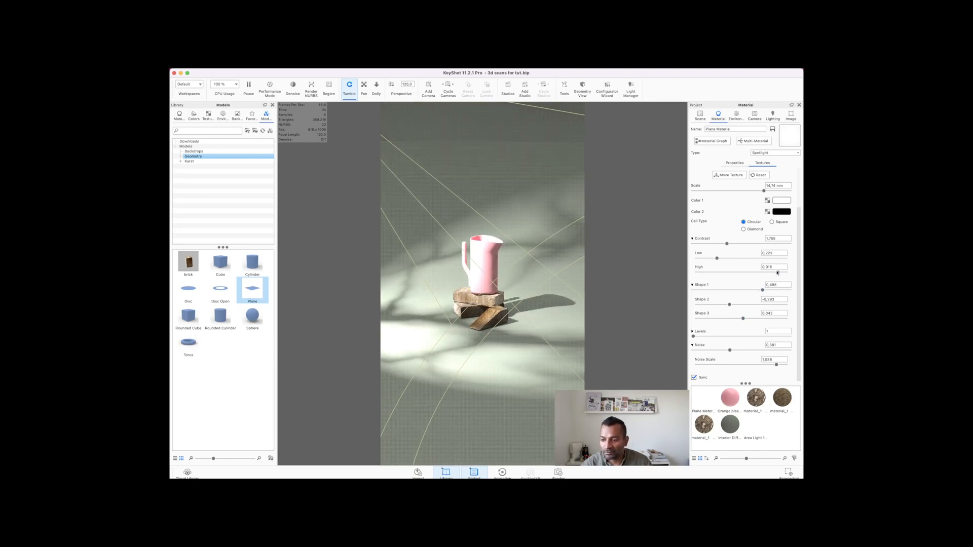
Fine-tune the pattern's Low and High values
{"action": "left_click_drag", "start_coordinate": [778, 274], "coordinate": [780, 274]}
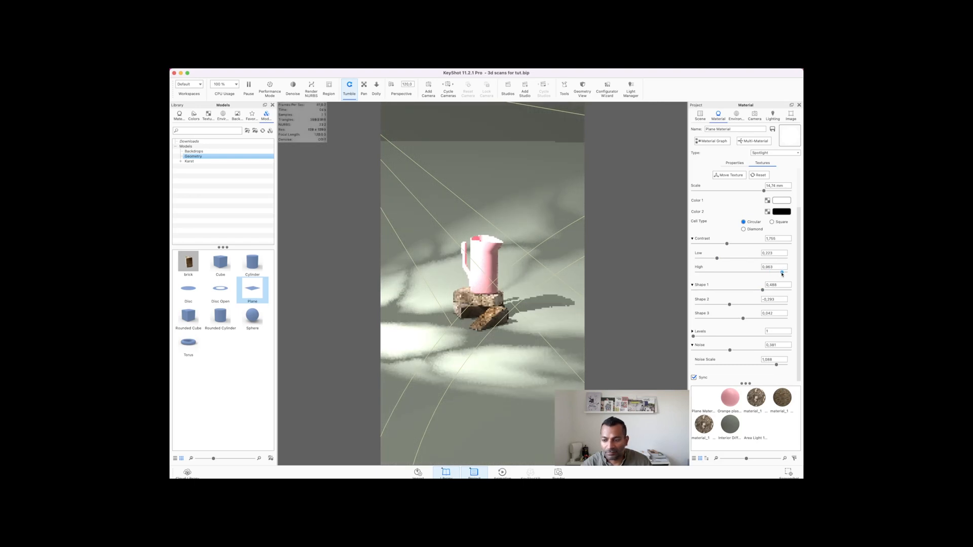
{"action": "left_click_drag", "start_coordinate": [717, 259], "coordinate": [733, 259]}
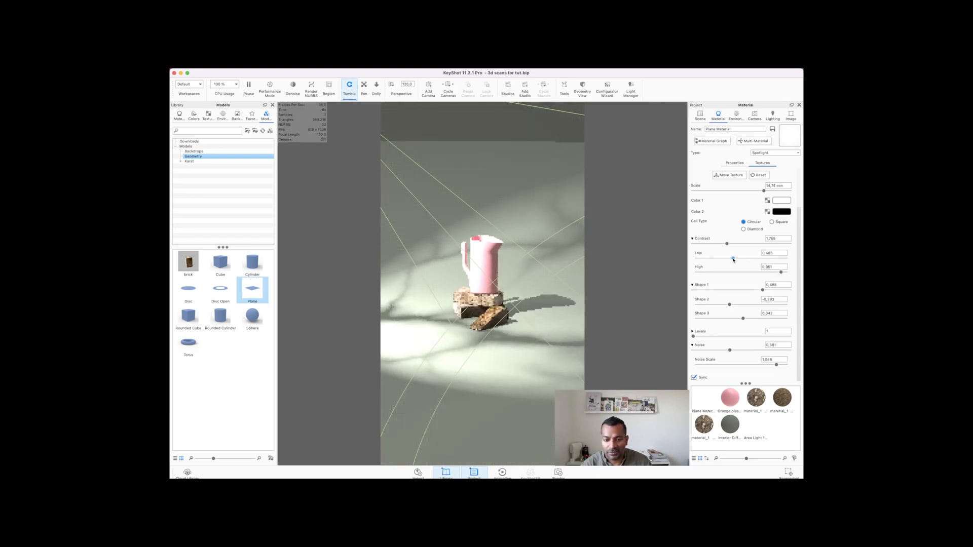
{"action": "left_click_drag", "start_coordinate": [733, 259], "coordinate": [736, 259]}
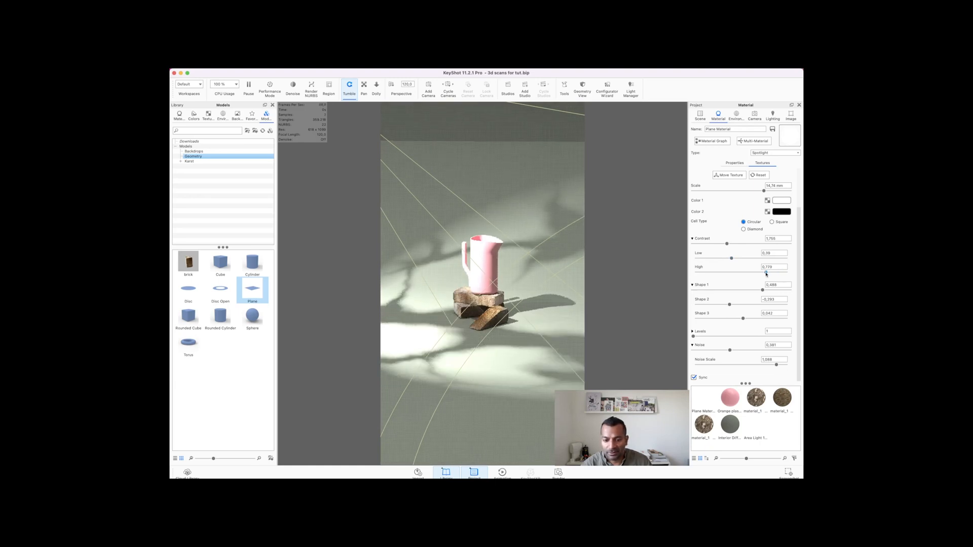
{"action": "left_click_drag", "start_coordinate": [772, 273], "coordinate": [784, 273]}
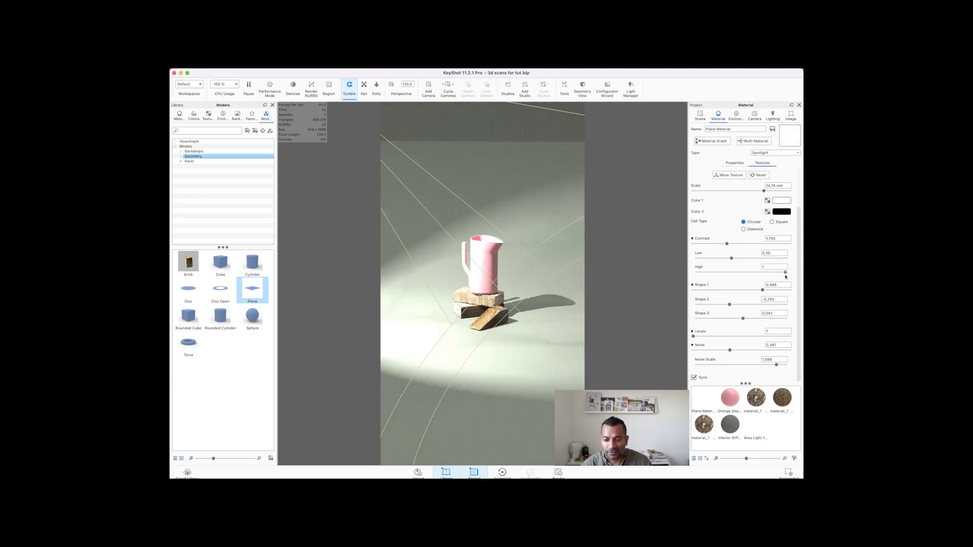
{"action": "left_click_drag", "start_coordinate": [785, 273], "coordinate": [781, 273]}
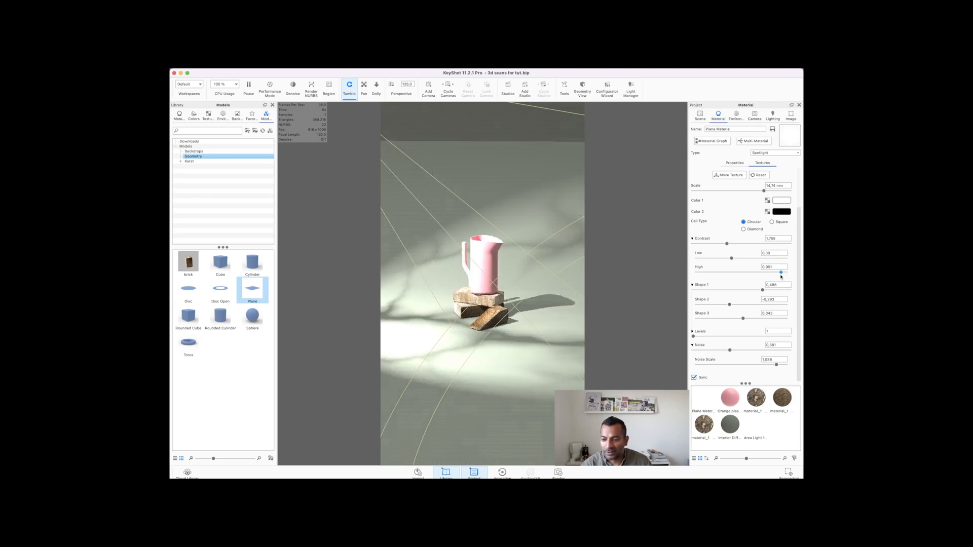
{"action": "left_click_drag", "start_coordinate": [781, 273], "coordinate": [778, 273]}
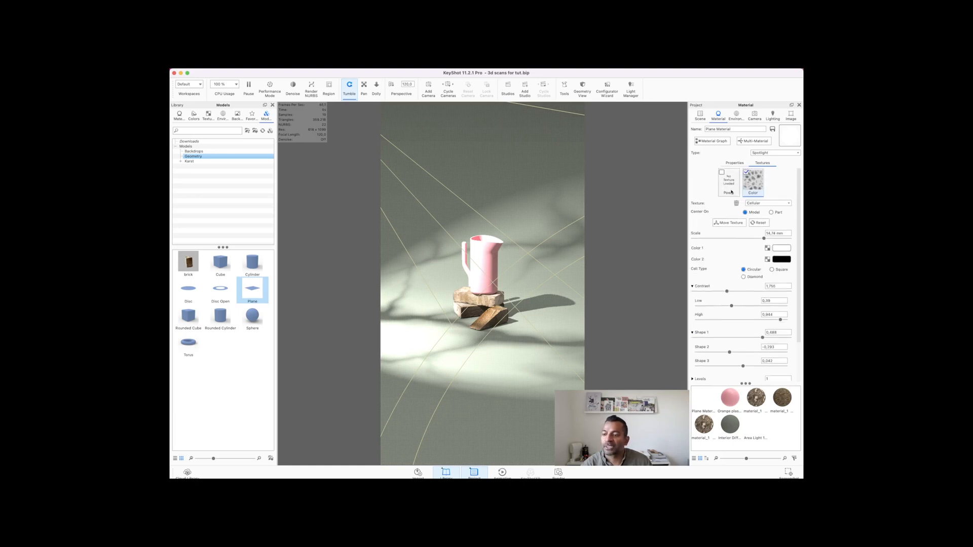
Lower the spotlight power to 86 W
{"action": "left_click", "coordinate": [734, 163]}
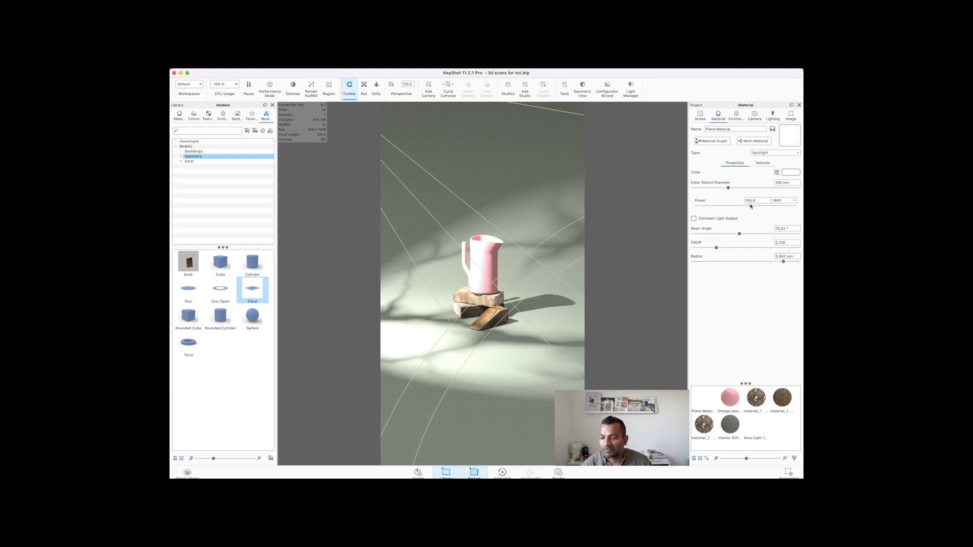
{"action": "left_click_drag", "start_coordinate": [749, 205], "coordinate": [740, 205]}
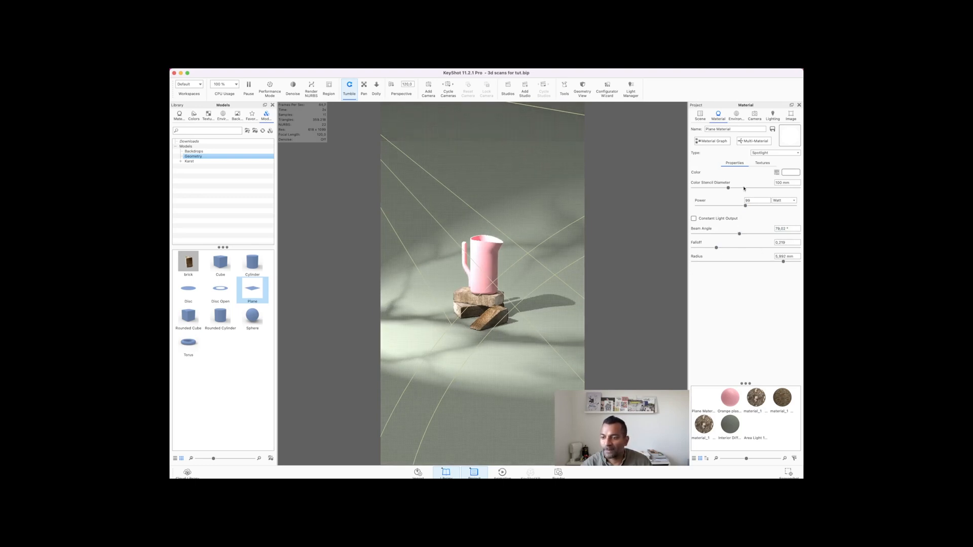
{"action": "left_click", "coordinate": [700, 115]}
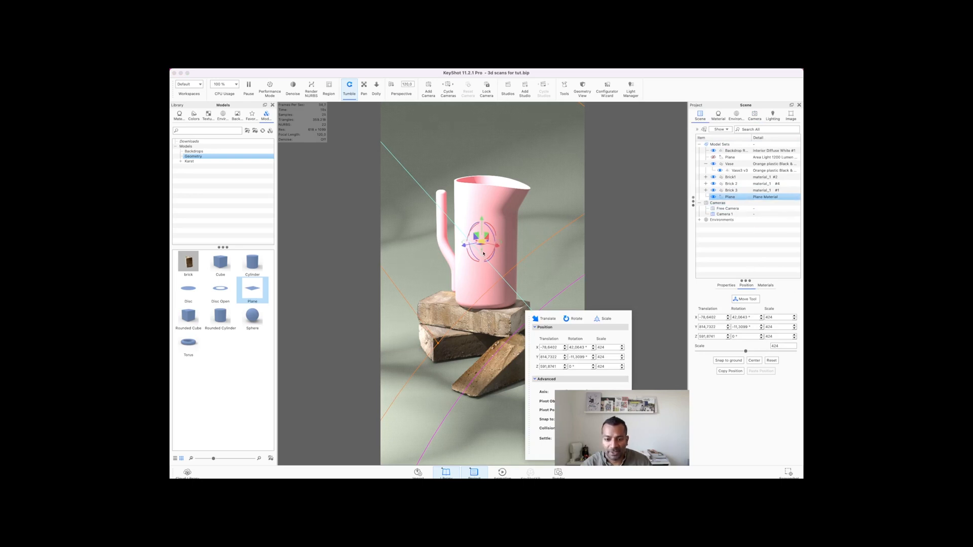
Move and slightly turn the pink vase on top of the stacked bricks
{"action": "left_click_drag", "start_coordinate": [484, 251], "coordinate": [485, 249]}
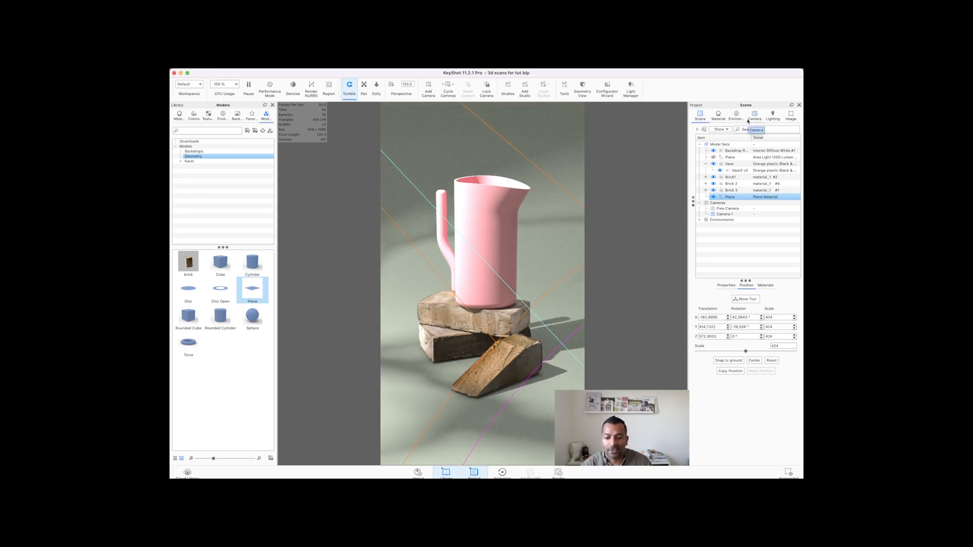
Add an environment highlight pin at about 105° azimuth and 64° elevation
{"action": "left_click", "coordinate": [772, 116]}
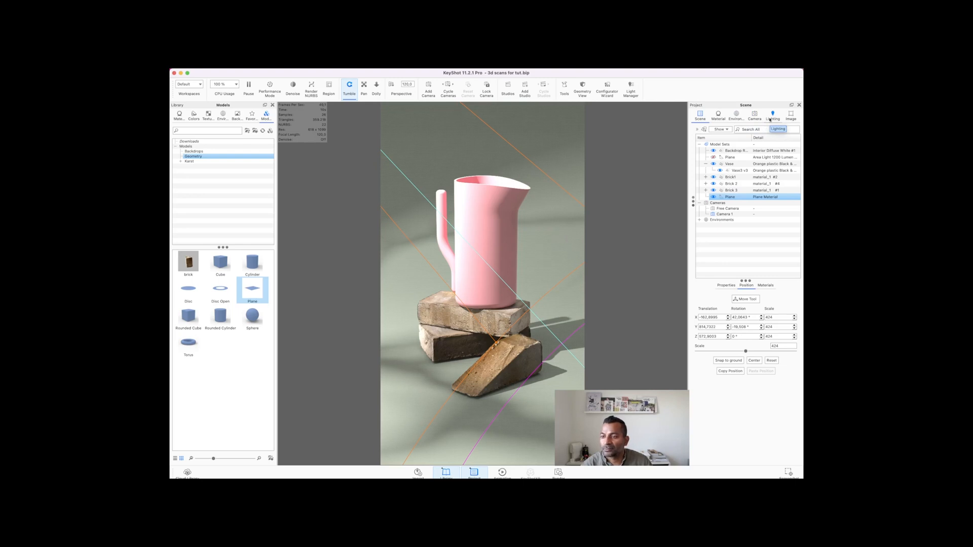
{"action": "left_click", "coordinate": [772, 115]}
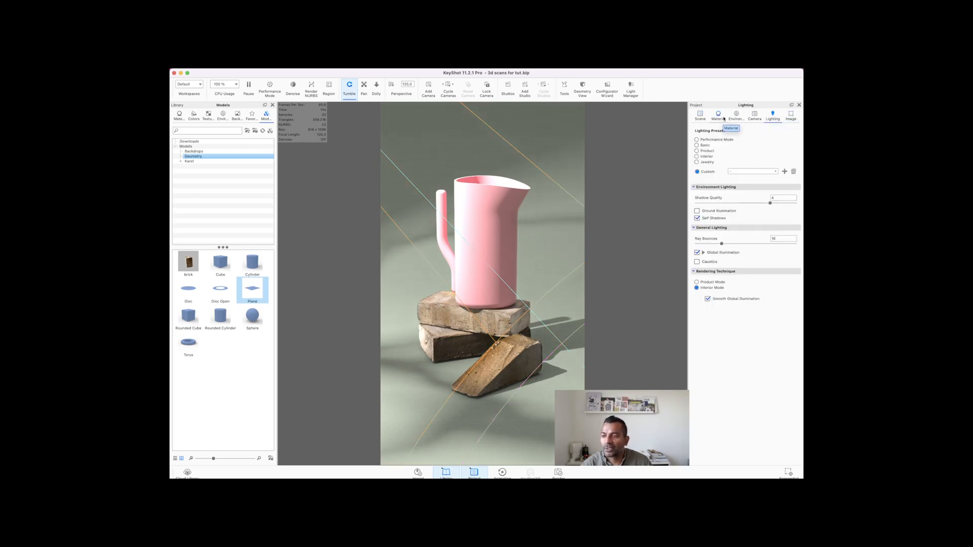
{"action": "left_click", "coordinate": [736, 114]}
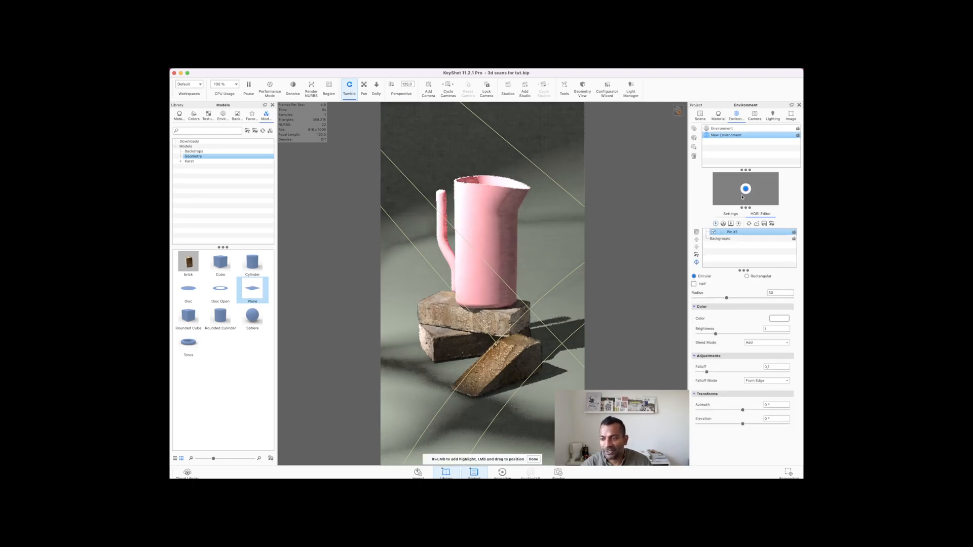
{"action": "left_click_drag", "start_coordinate": [746, 188], "coordinate": [765, 178]}
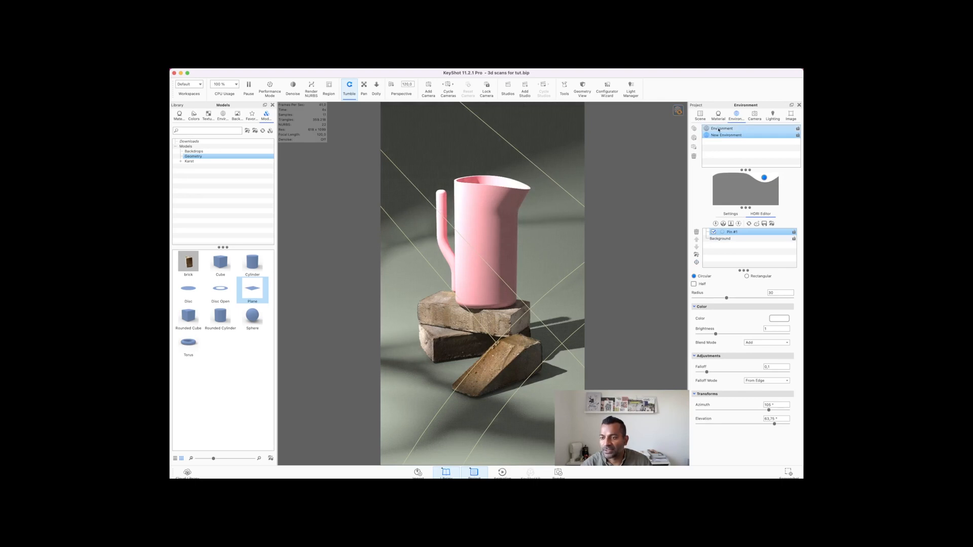
{"action": "left_click", "coordinate": [772, 115]}
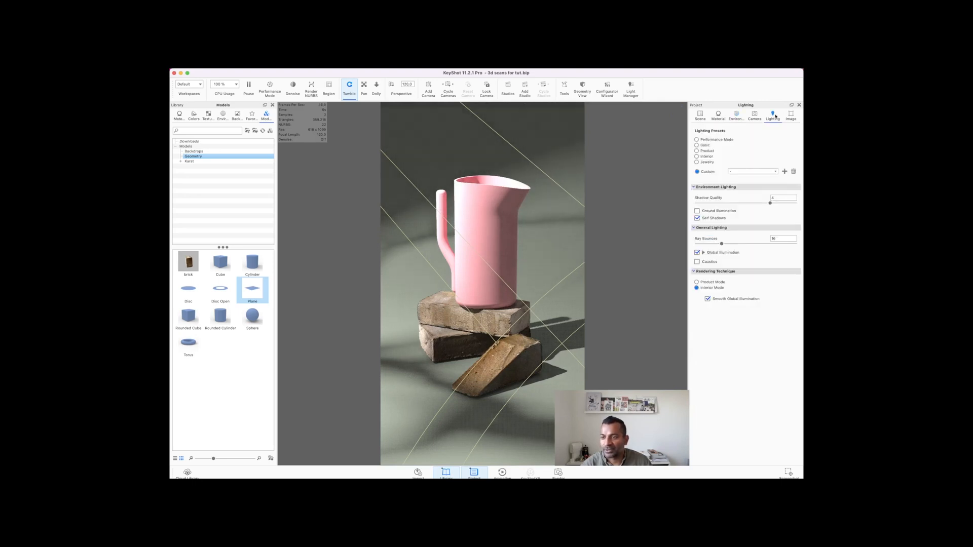
Add a new Photographic image style with about 0.68 EV exposure and slight contrast
{"action": "left_click", "coordinate": [791, 115]}
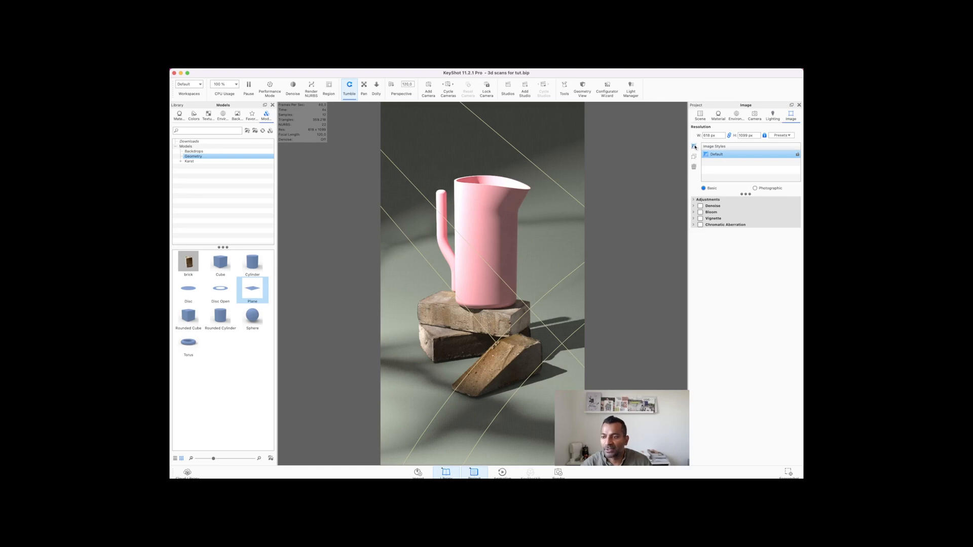
{"action": "left_click", "coordinate": [695, 146]}
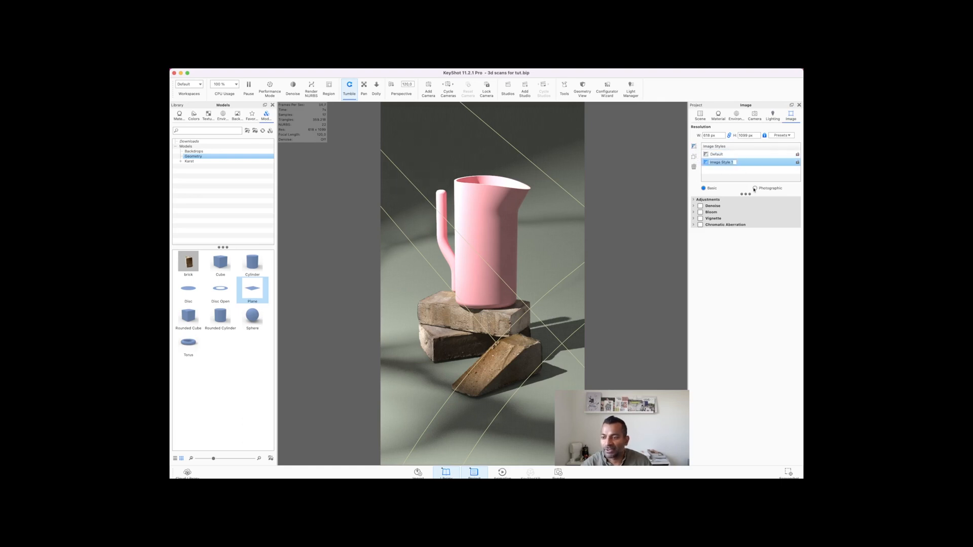
{"action": "left_click", "coordinate": [755, 188]}
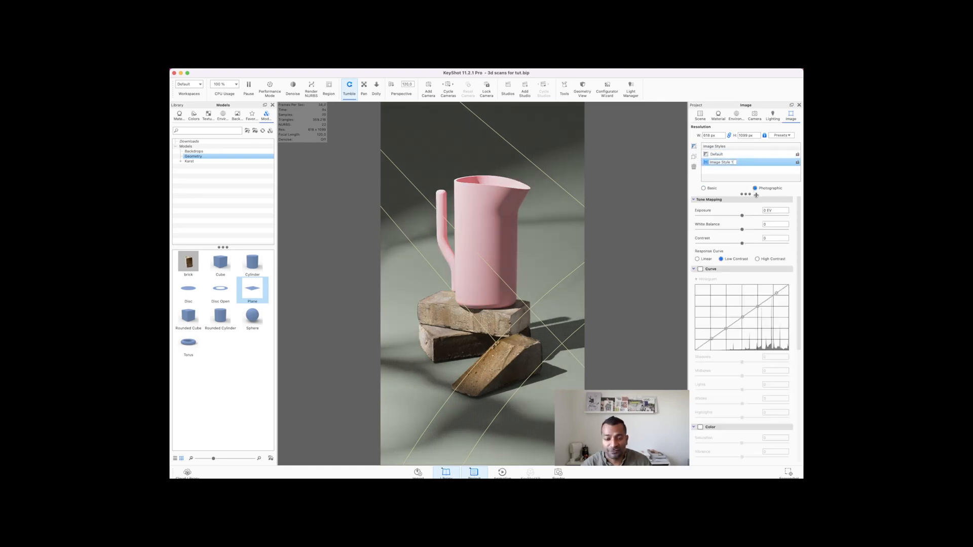
{"action": "left_click_drag", "start_coordinate": [742, 216], "coordinate": [746, 216]}
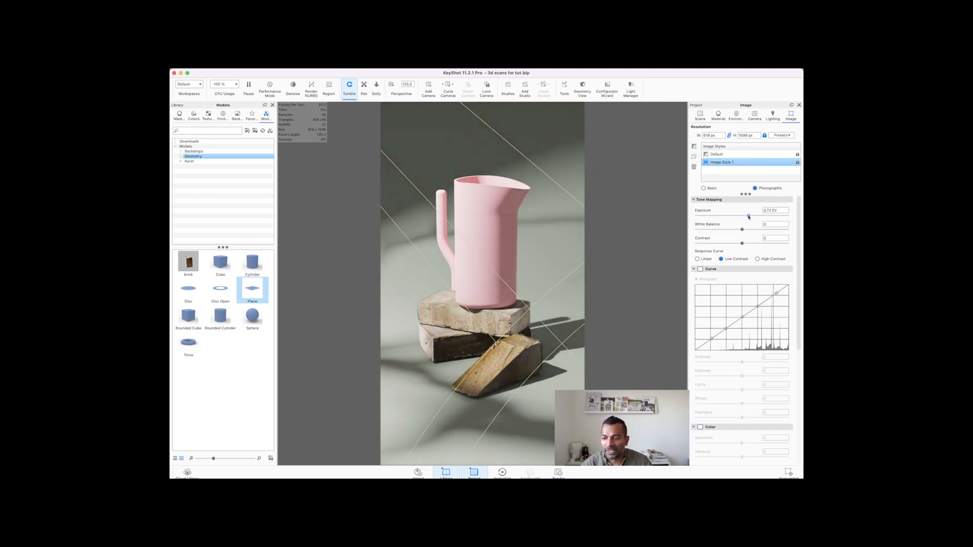
{"action": "left_click_drag", "start_coordinate": [742, 241], "coordinate": [747, 241]}
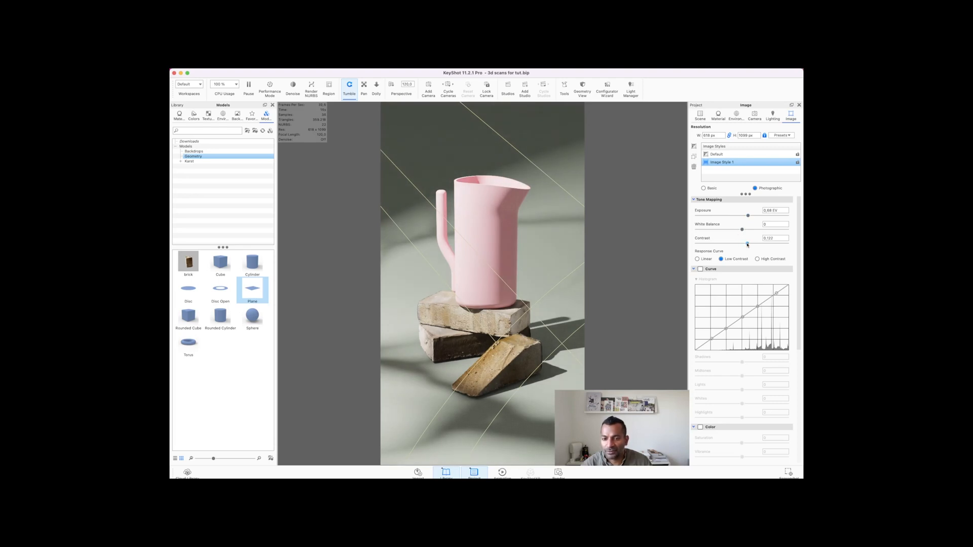
Enable the tone curve to deepen shadows and lift highlights, then enable Color for vibrance
{"action": "left_click", "coordinate": [700, 269]}
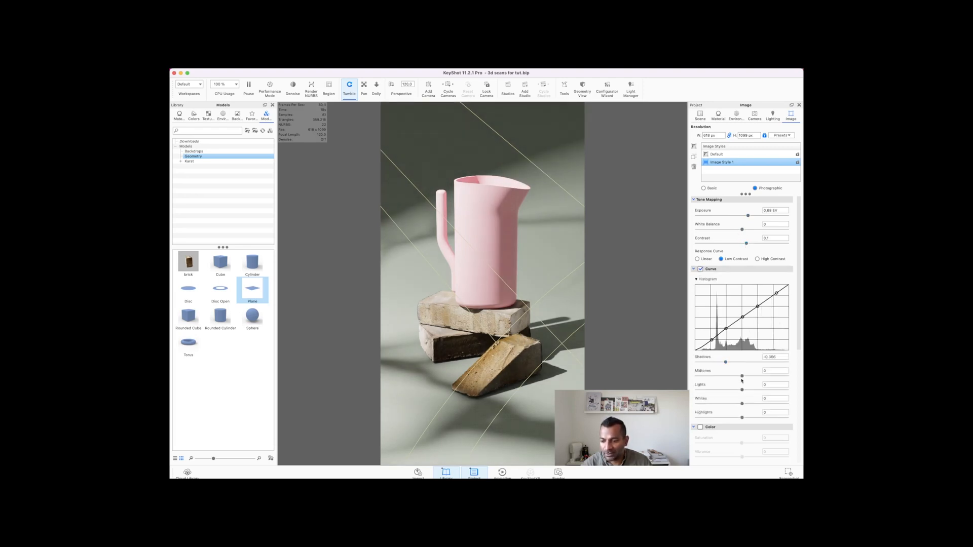
{"action": "left_click_drag", "start_coordinate": [742, 377], "coordinate": [736, 377]}
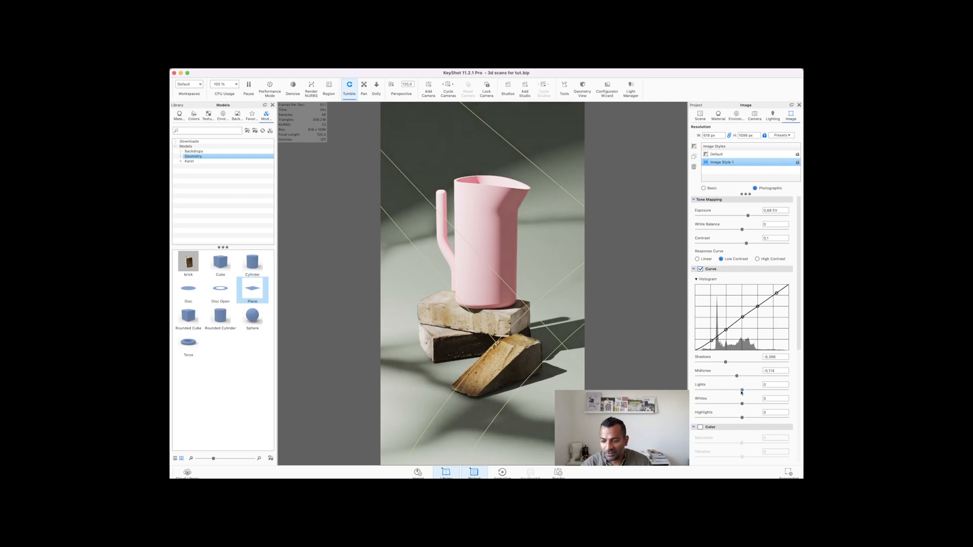
{"action": "left_click_drag", "start_coordinate": [741, 404], "coordinate": [754, 404]}
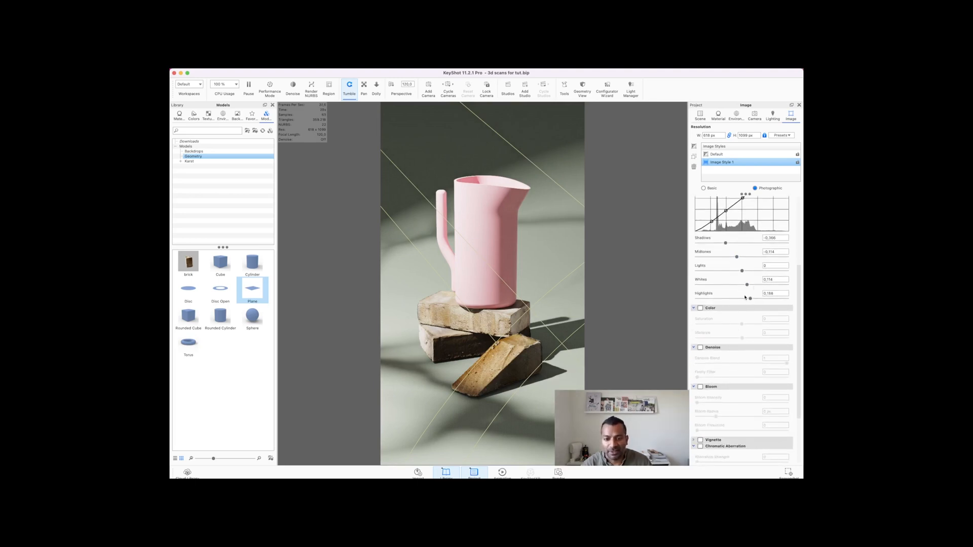
{"action": "scroll", "scroll_direction": "down", "scroll_amount": 3}
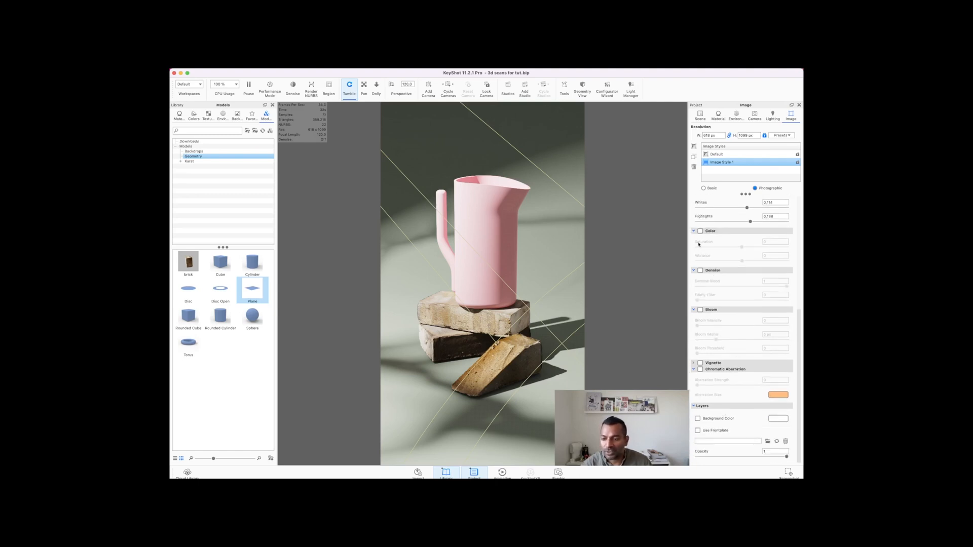
{"action": "left_click", "coordinate": [700, 231]}
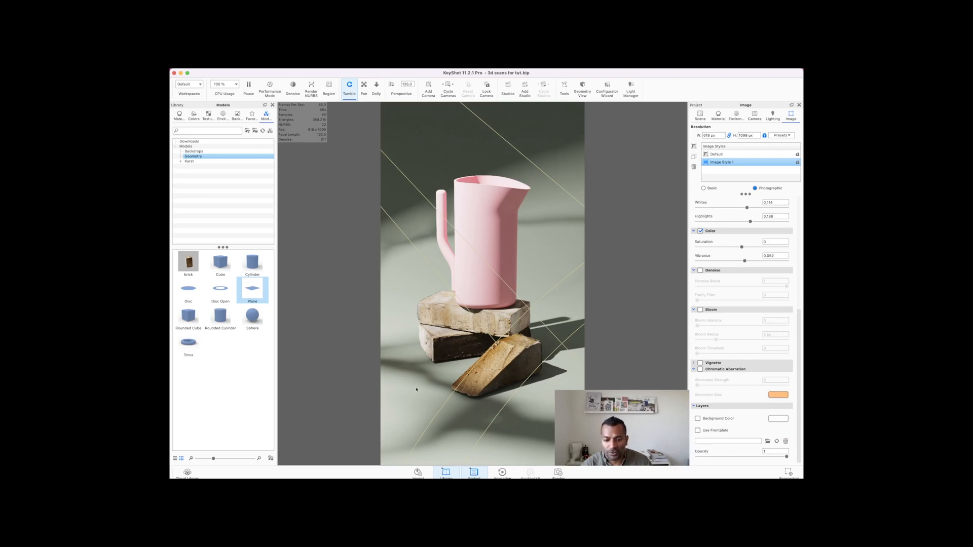
Add a Noise (Fractal) bump texture at about 5 mm scale to the backdrop material
{"action": "left_click", "coordinate": [718, 115]}
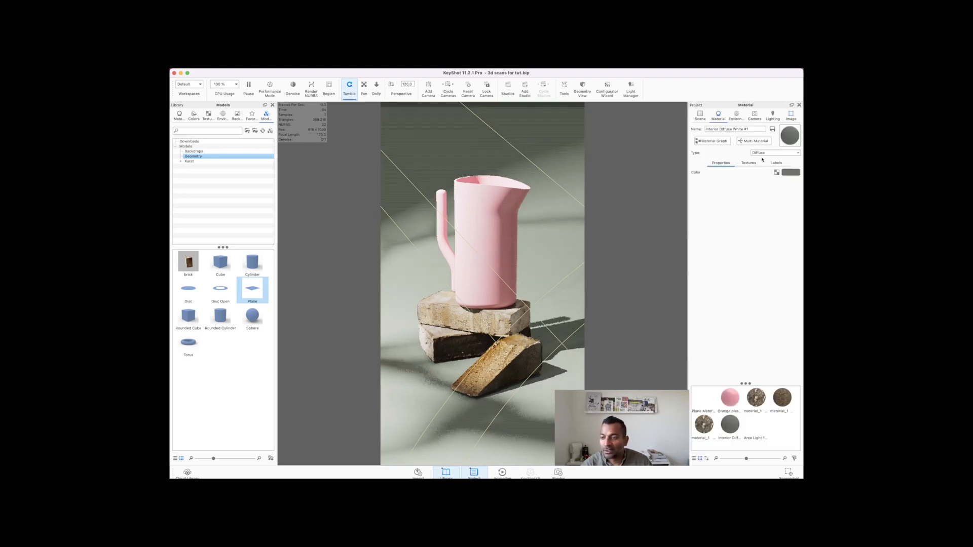
{"action": "left_click", "coordinate": [748, 162]}
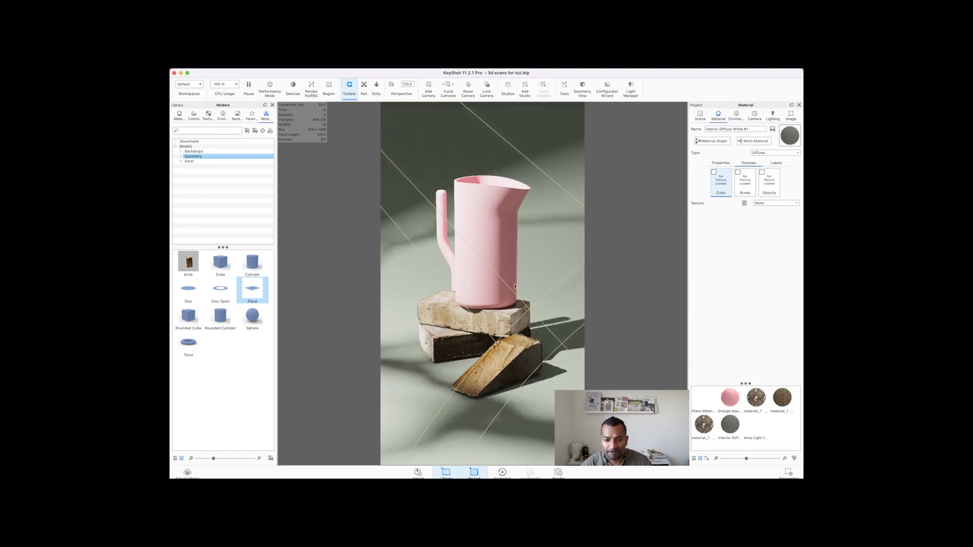
{"action": "left_click", "coordinate": [775, 203]}
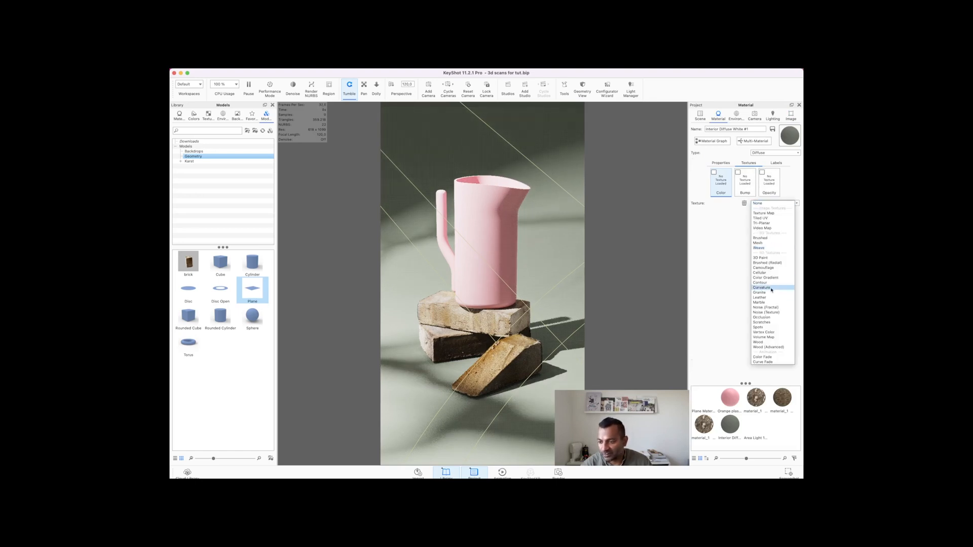
{"action": "left_click", "coordinate": [766, 307]}
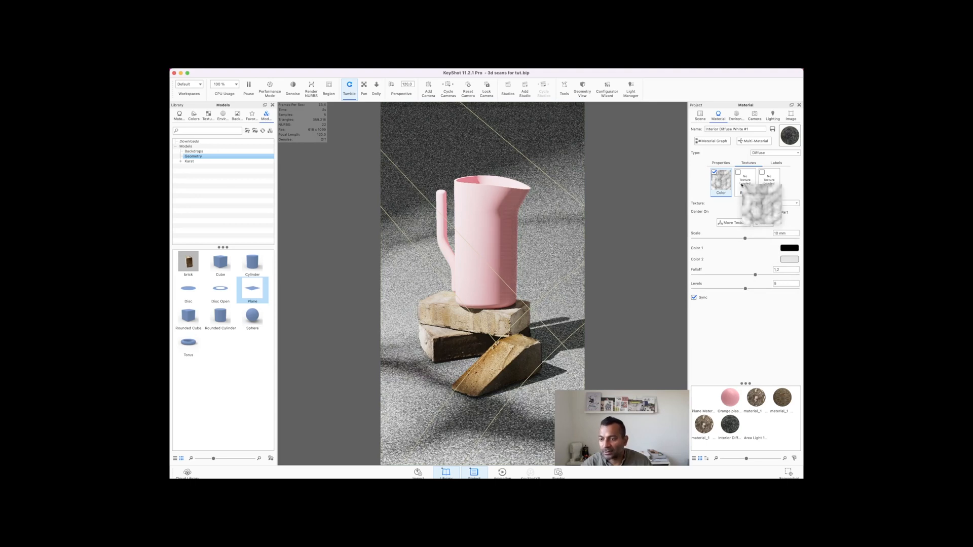
{"action": "left_click", "coordinate": [744, 180]}
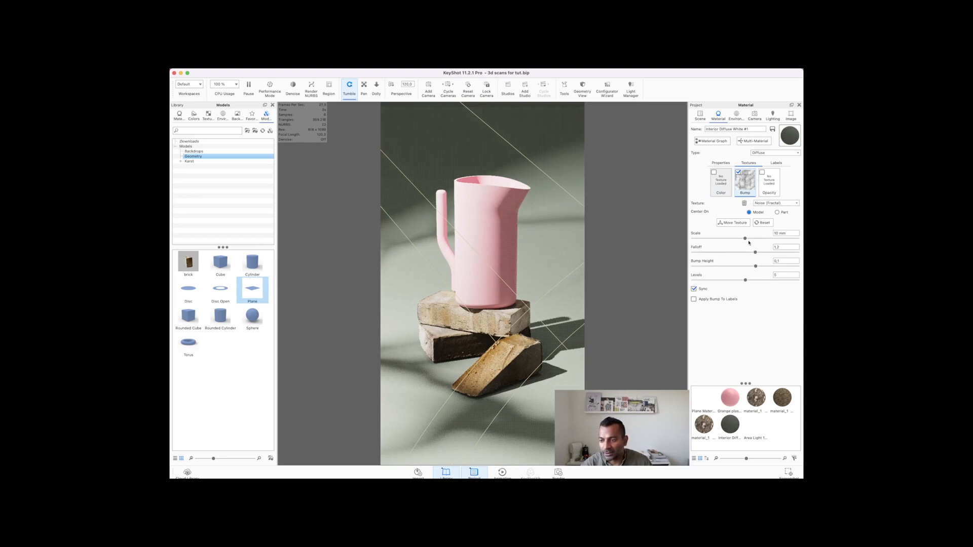
{"action": "left_click_drag", "start_coordinate": [744, 238], "coordinate": [719, 238]}
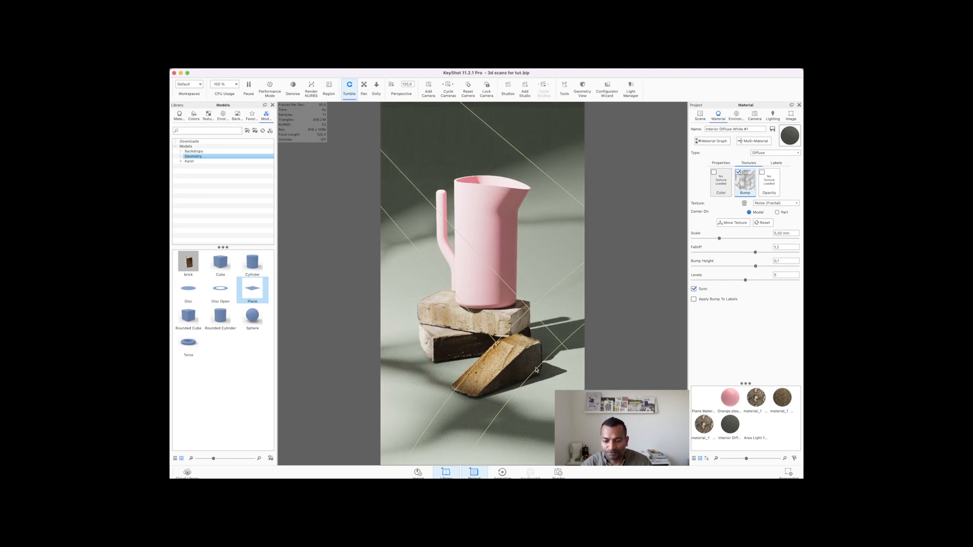
{"action": "left_click", "coordinate": [720, 163]}
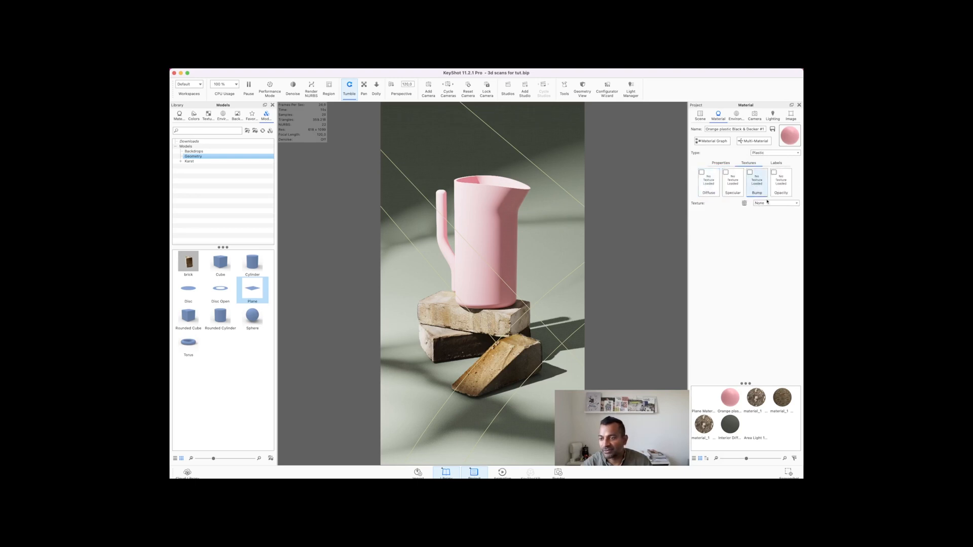
Give the vase's plastic a Noise (Texture) bump at about 5 mm scale, then reopen Image settings
{"action": "left_click", "coordinate": [776, 203]}
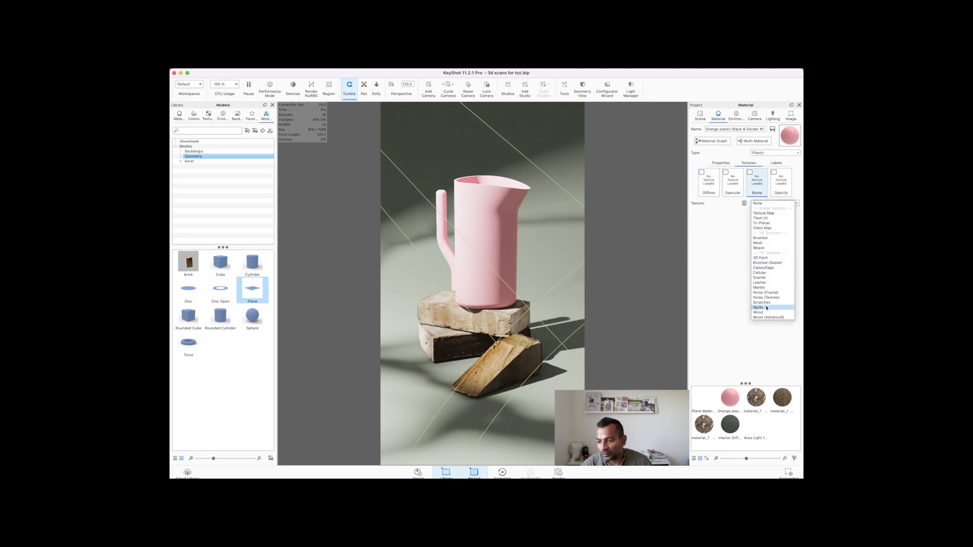
{"action": "left_click", "coordinate": [766, 297]}
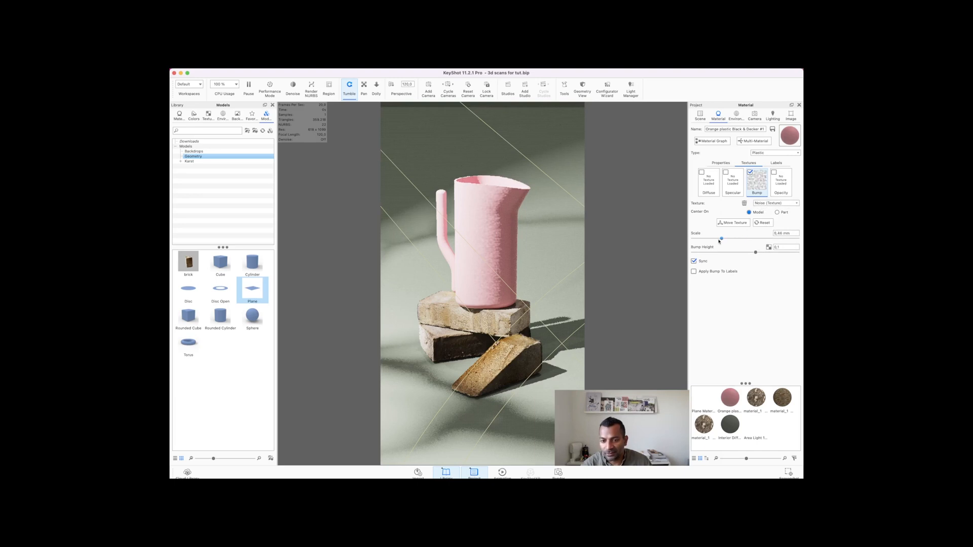
{"action": "left_click_drag", "start_coordinate": [720, 239], "coordinate": [705, 238]}
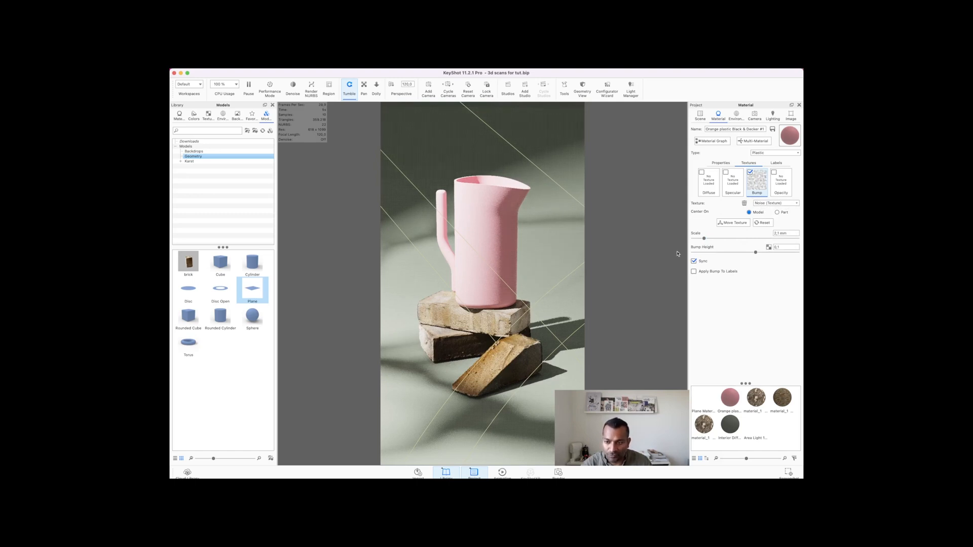
{"action": "left_click_drag", "start_coordinate": [707, 239], "coordinate": [738, 239]}
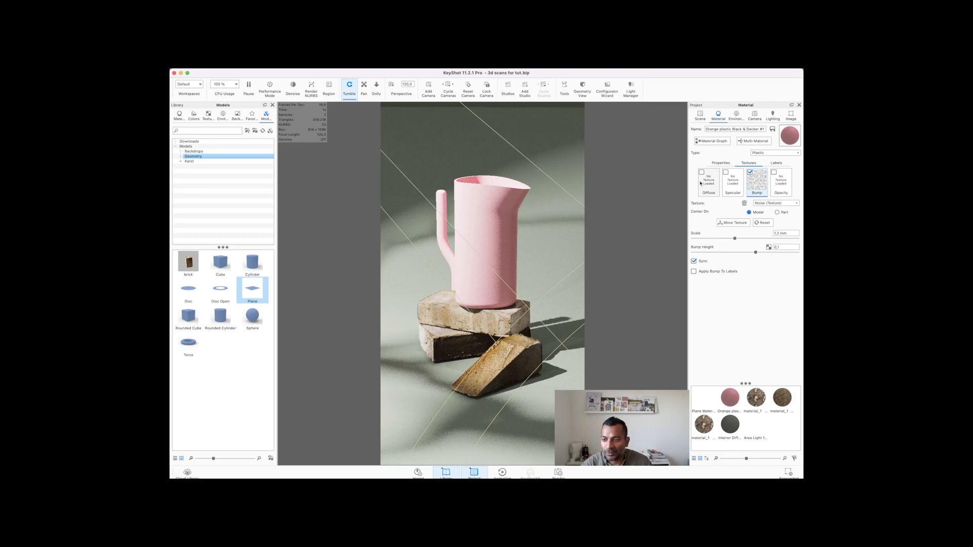
{"action": "left_click", "coordinate": [720, 162]}
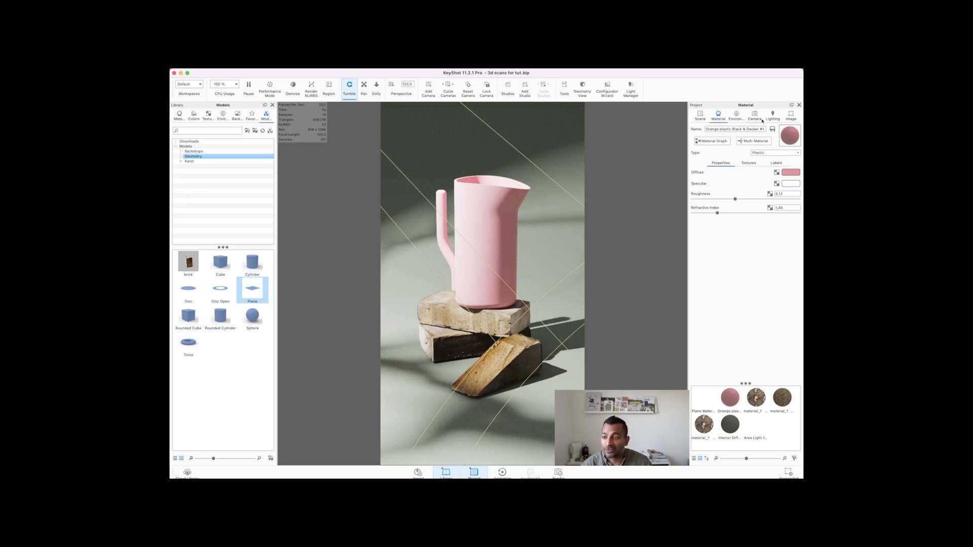
{"action": "left_click", "coordinate": [791, 116]}
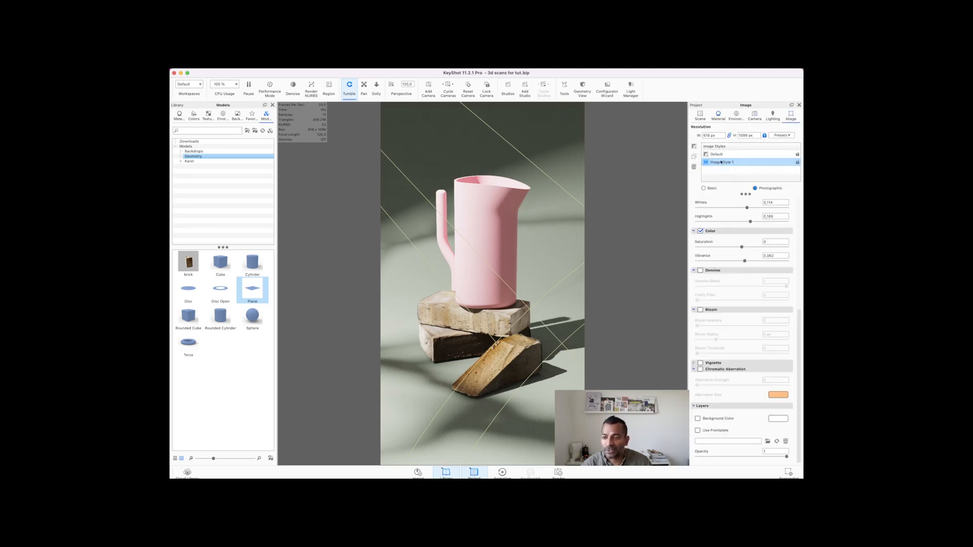